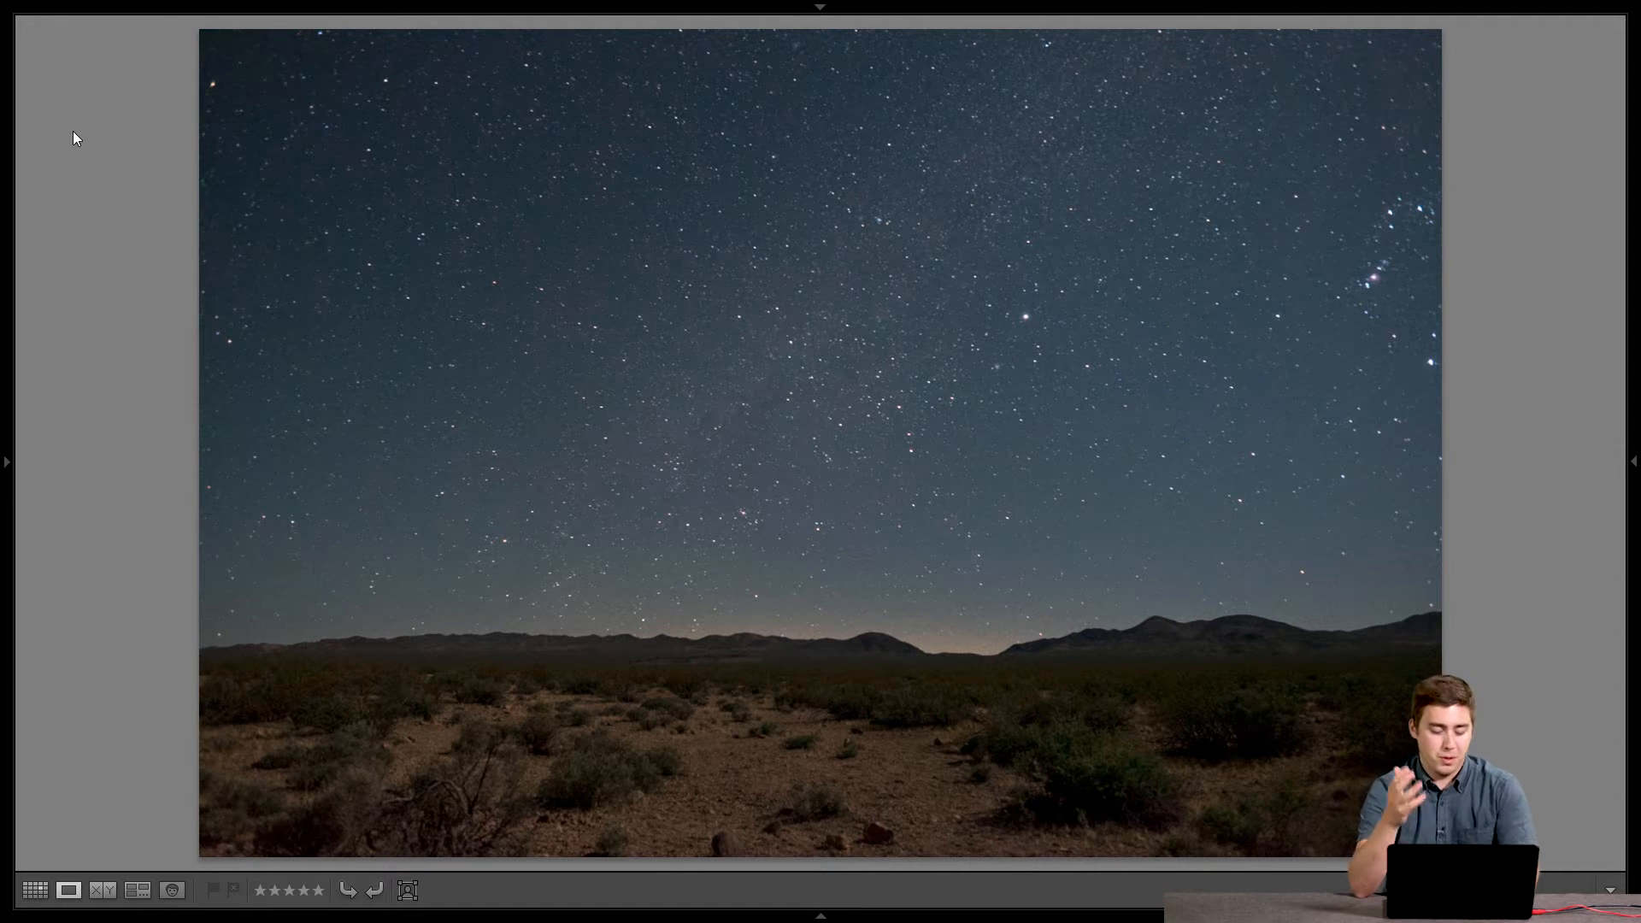
Switch the Library to Grid view so the night-sky frames appear as thumbnails
{"action": "left_click", "coordinate": [34, 889]}
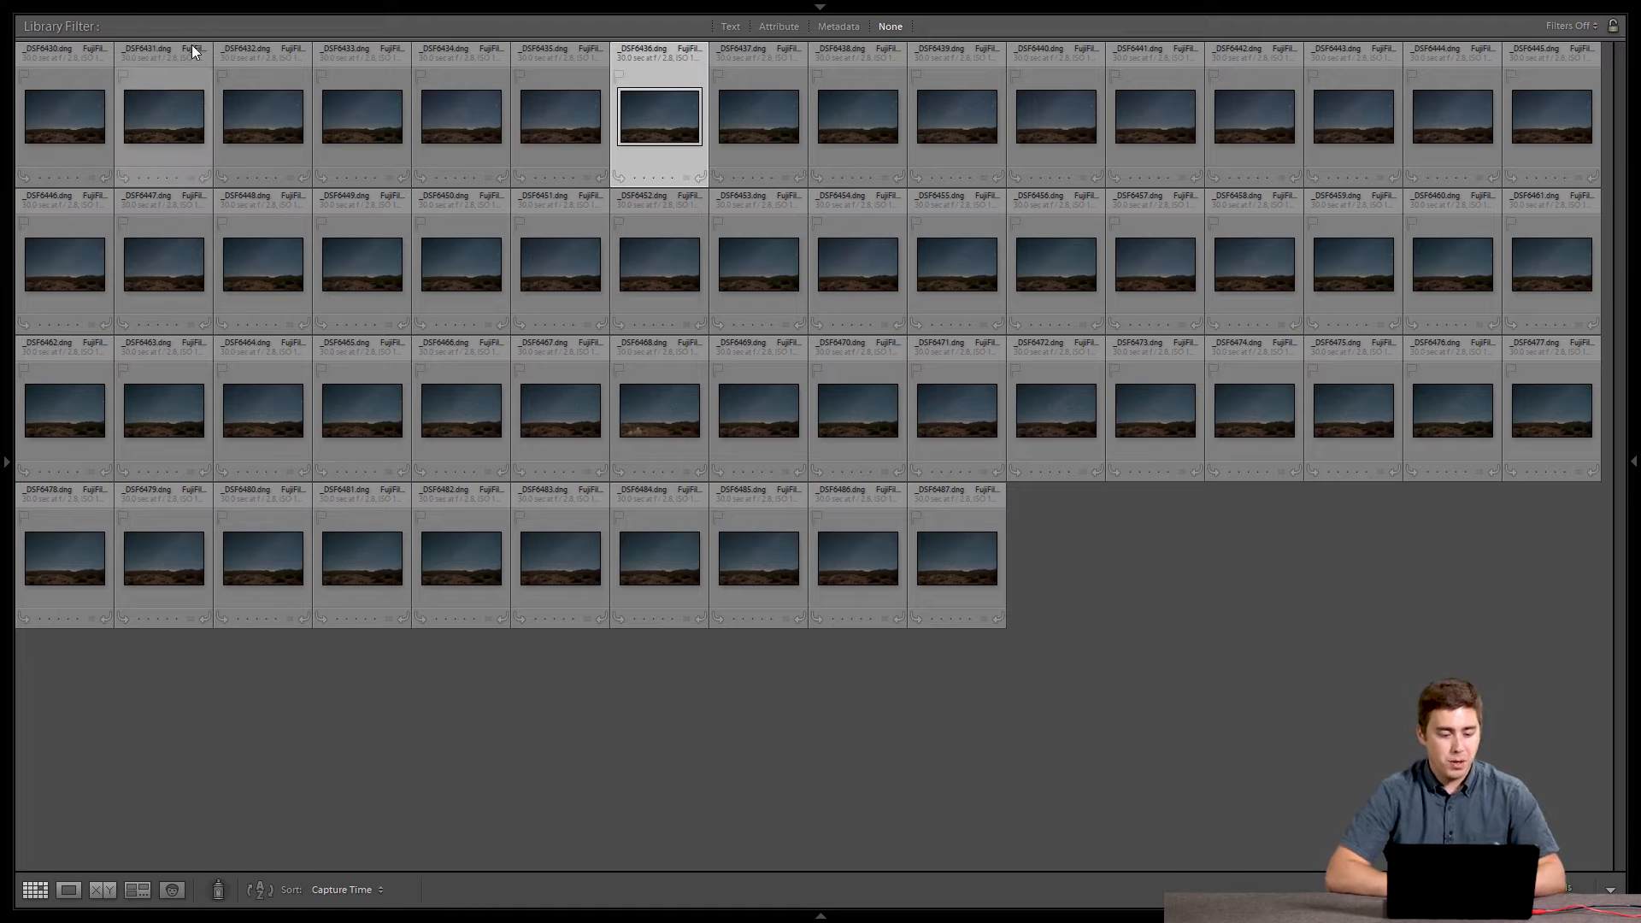
{"action": "mouse_move", "coordinate": [448, 365]}
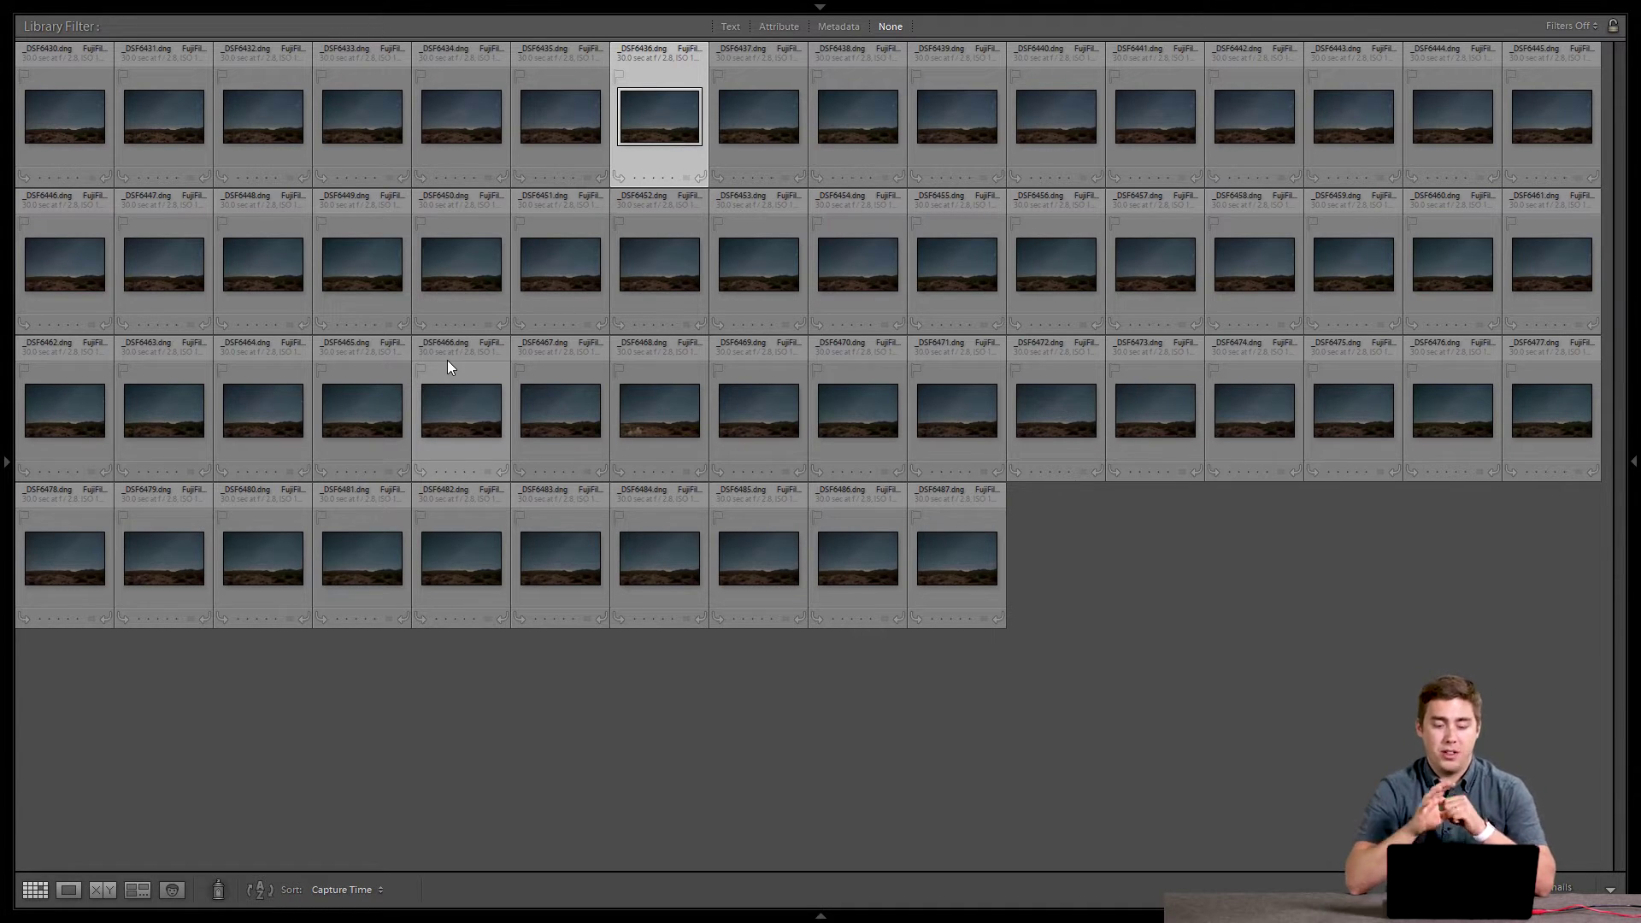
Select all star frames, first through last, and bring up the Photo menu for Edit In
{"action": "left_click", "coordinate": [63, 115]}
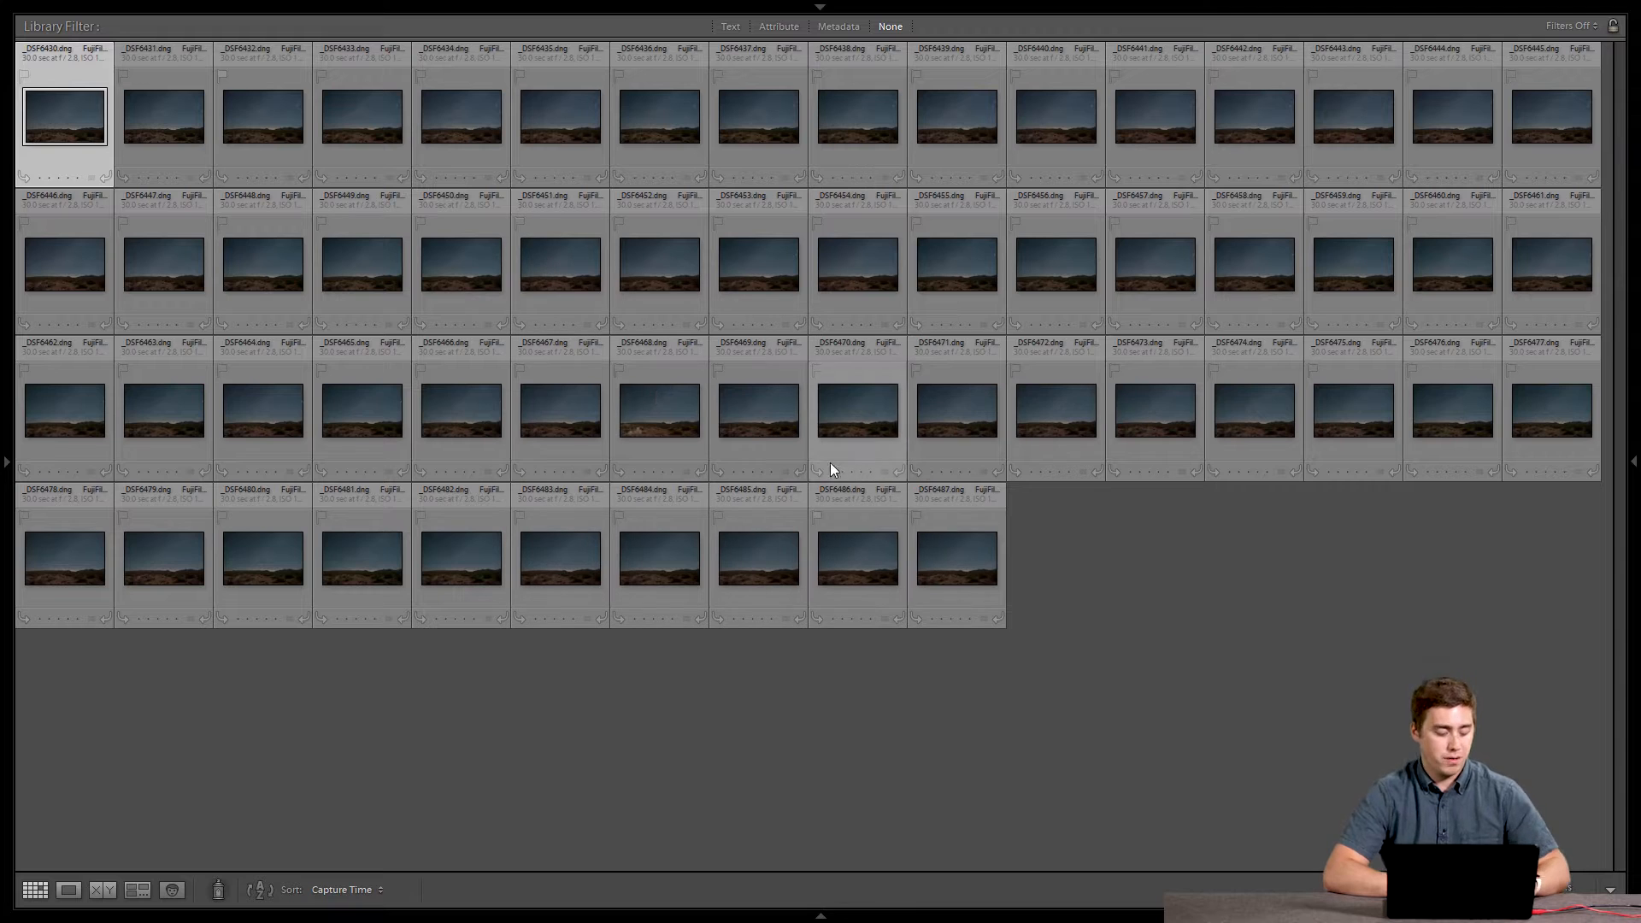
{"action": "left_click", "coordinate": [954, 558]}
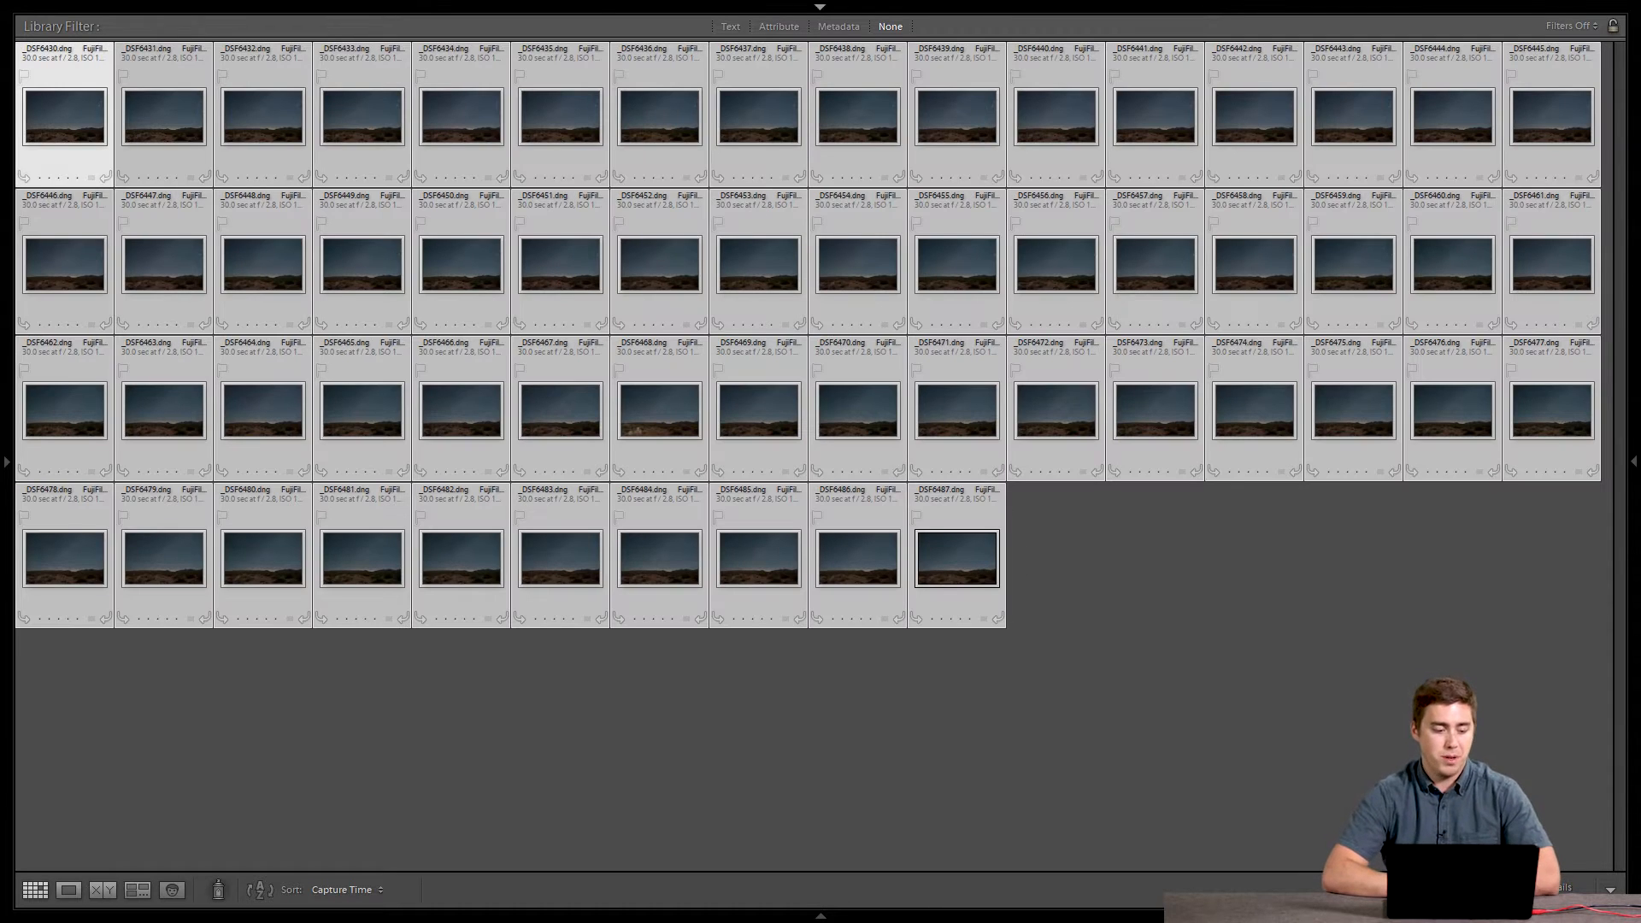
{"action": "left_click", "coordinate": [117, 7]}
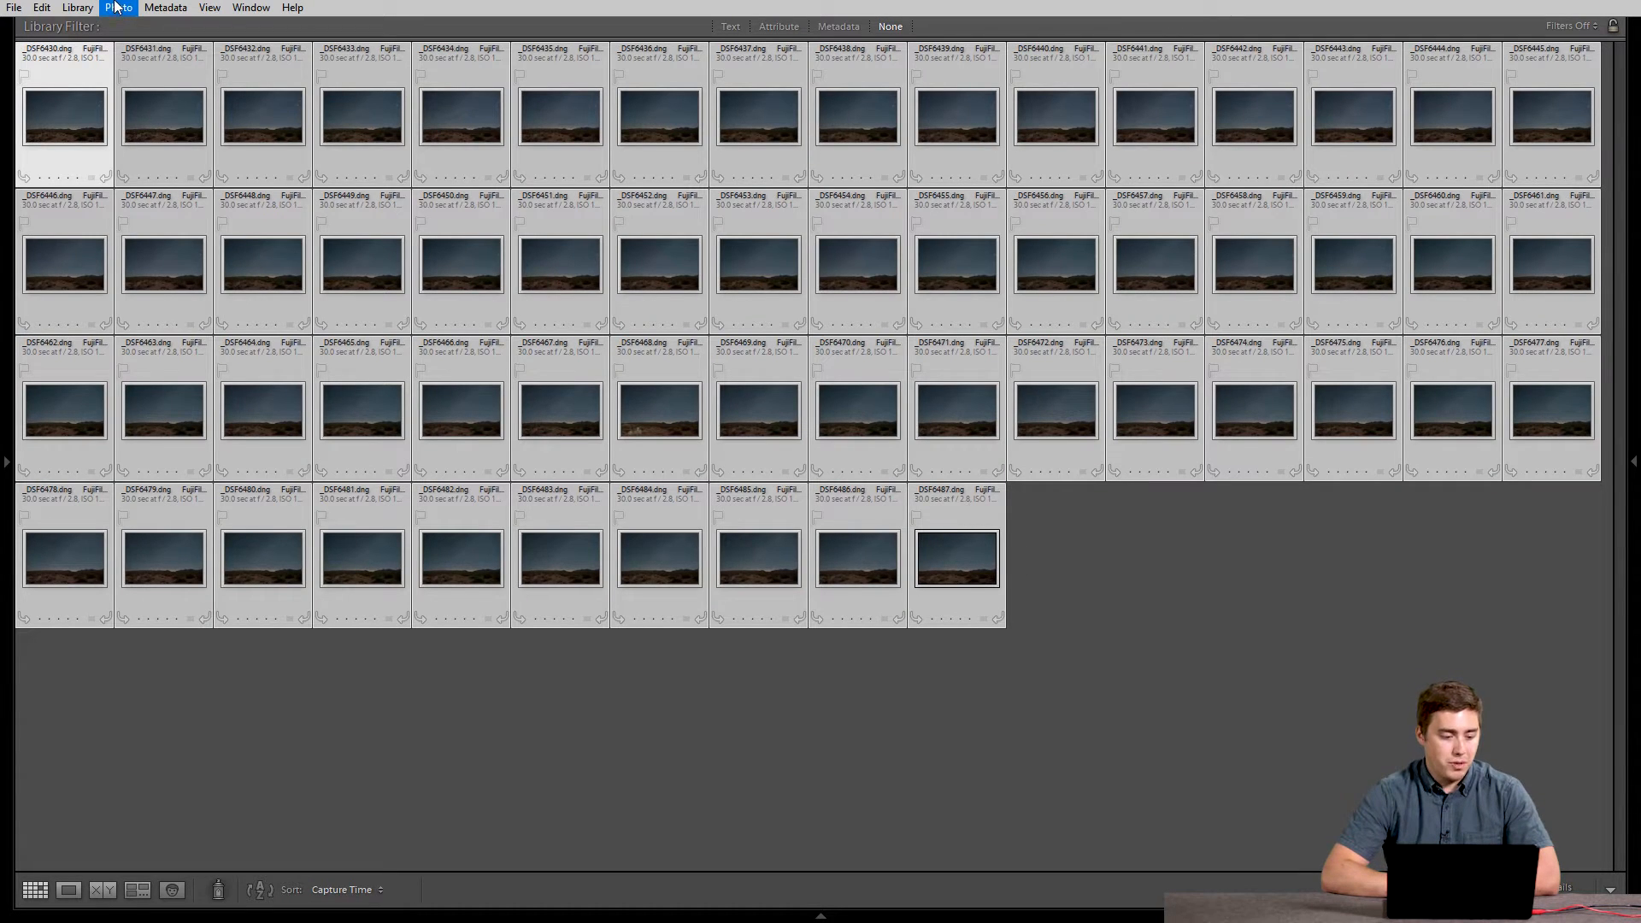
{"action": "left_click", "coordinate": [118, 7]}
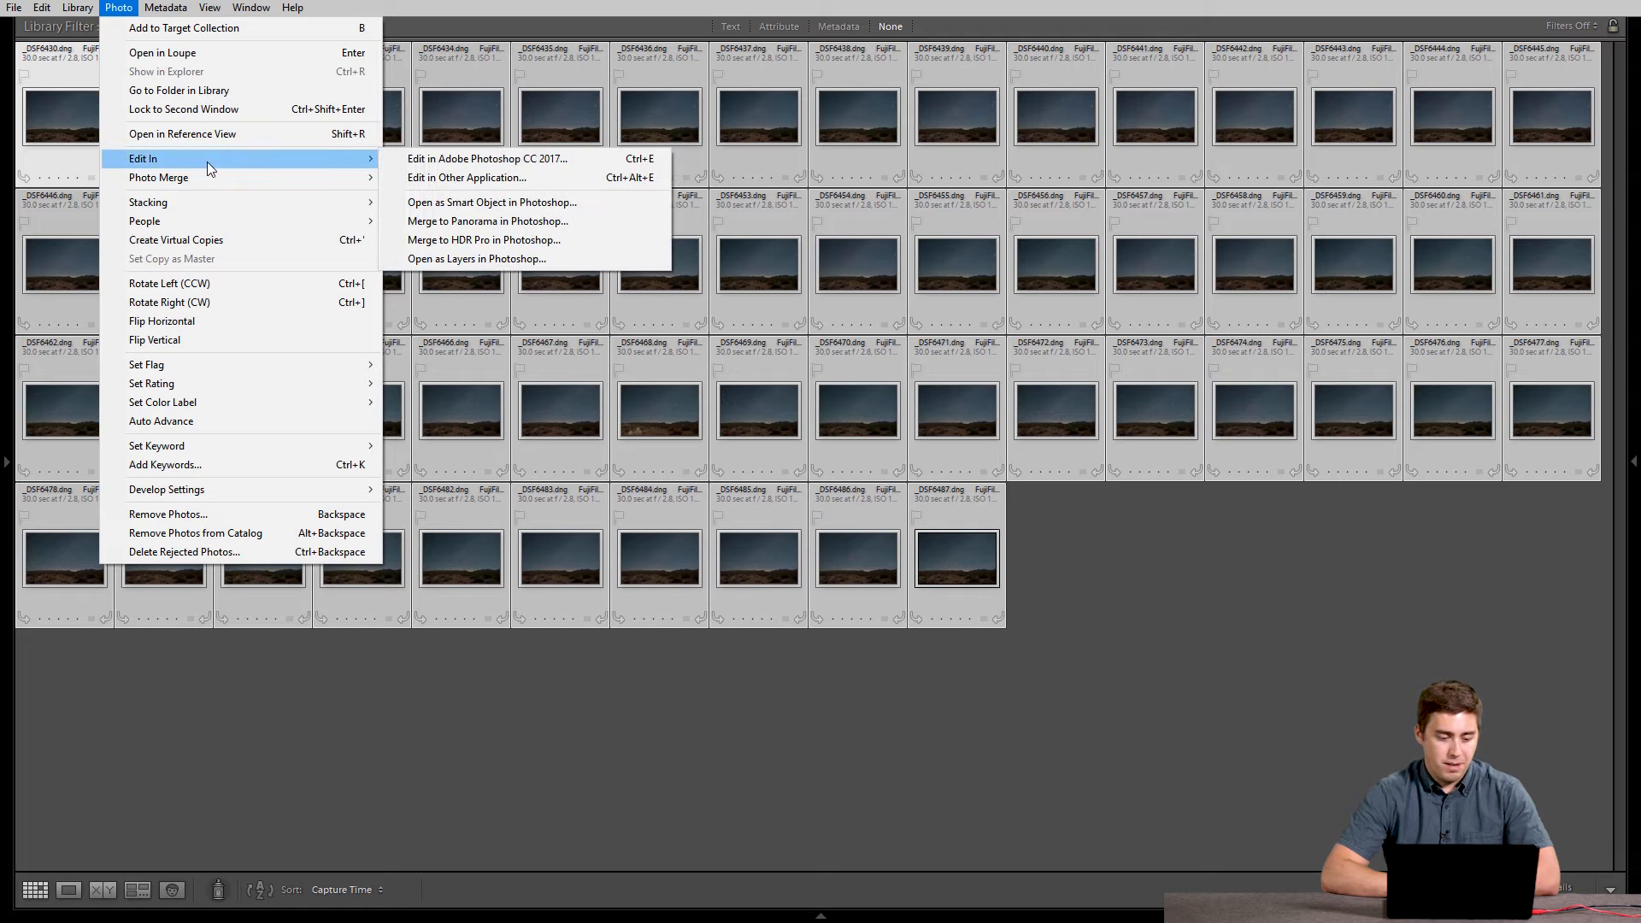
{"action": "mouse_move", "coordinate": [484, 258]}
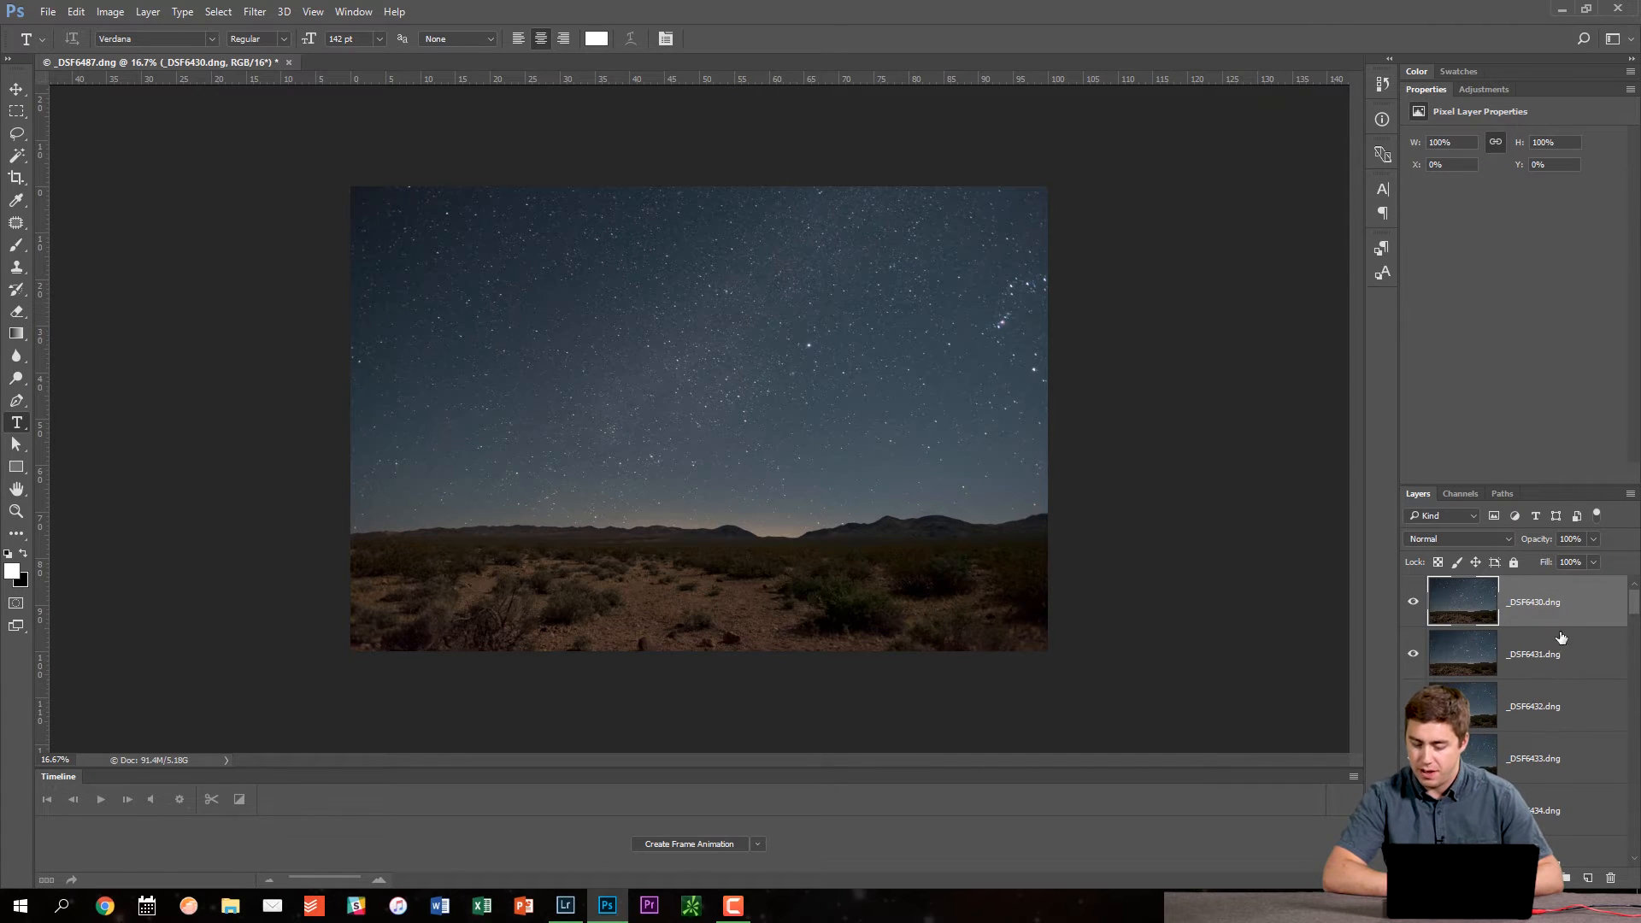
{"action": "mouse_move", "coordinate": [1563, 711]}
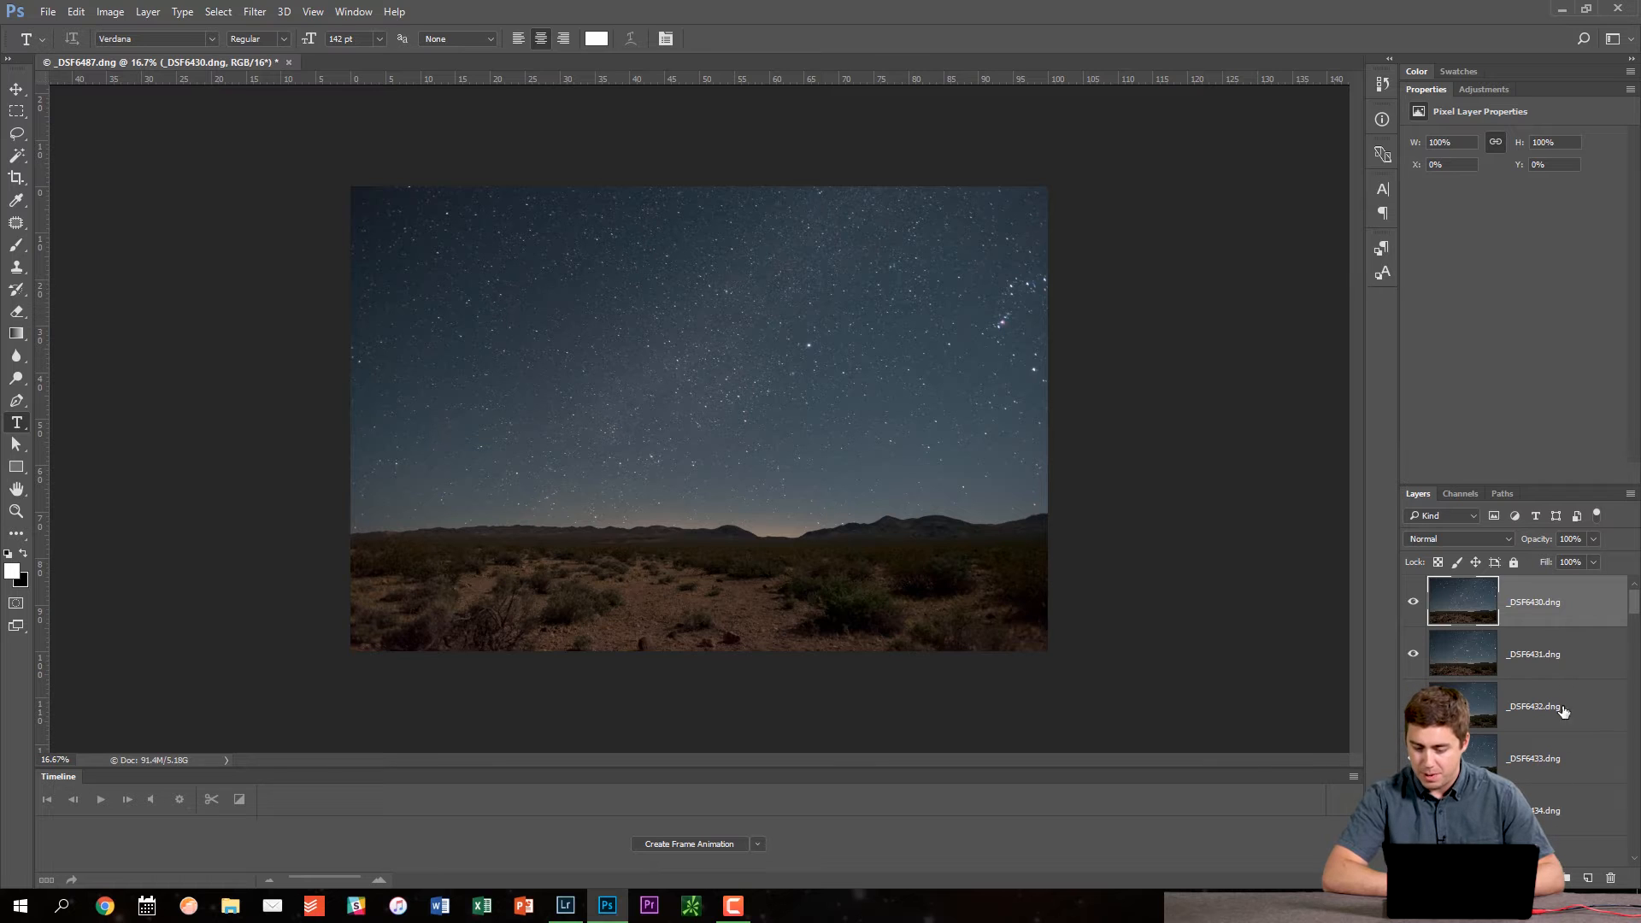
{"action": "mouse_move", "coordinate": [1563, 814]}
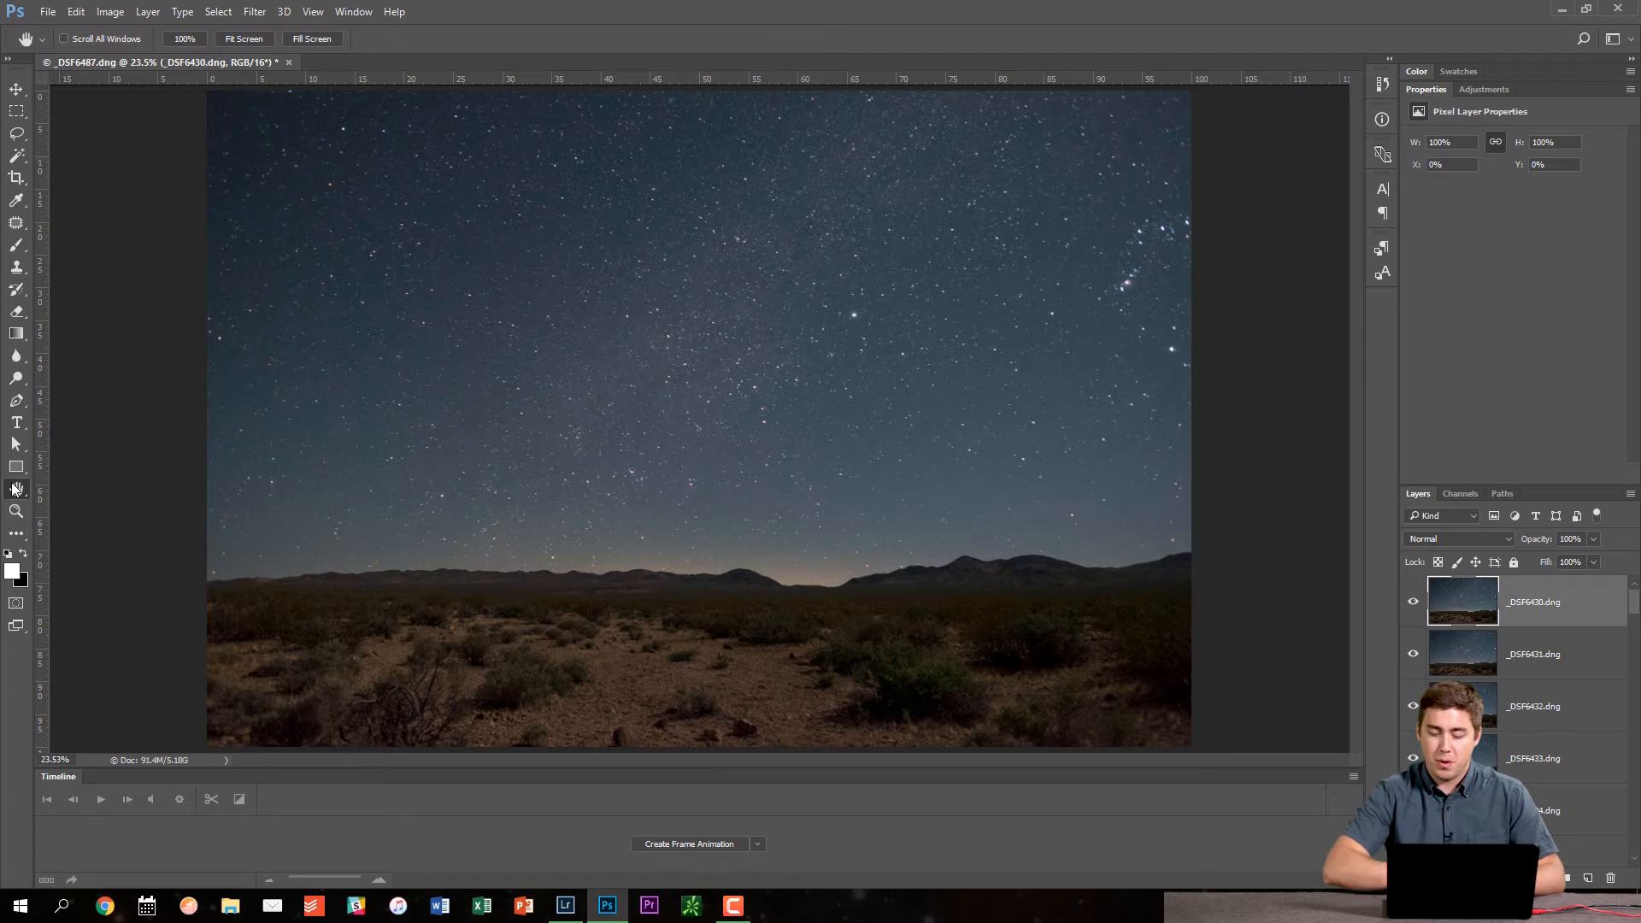
{"action": "mouse_move", "coordinate": [1333, 696]}
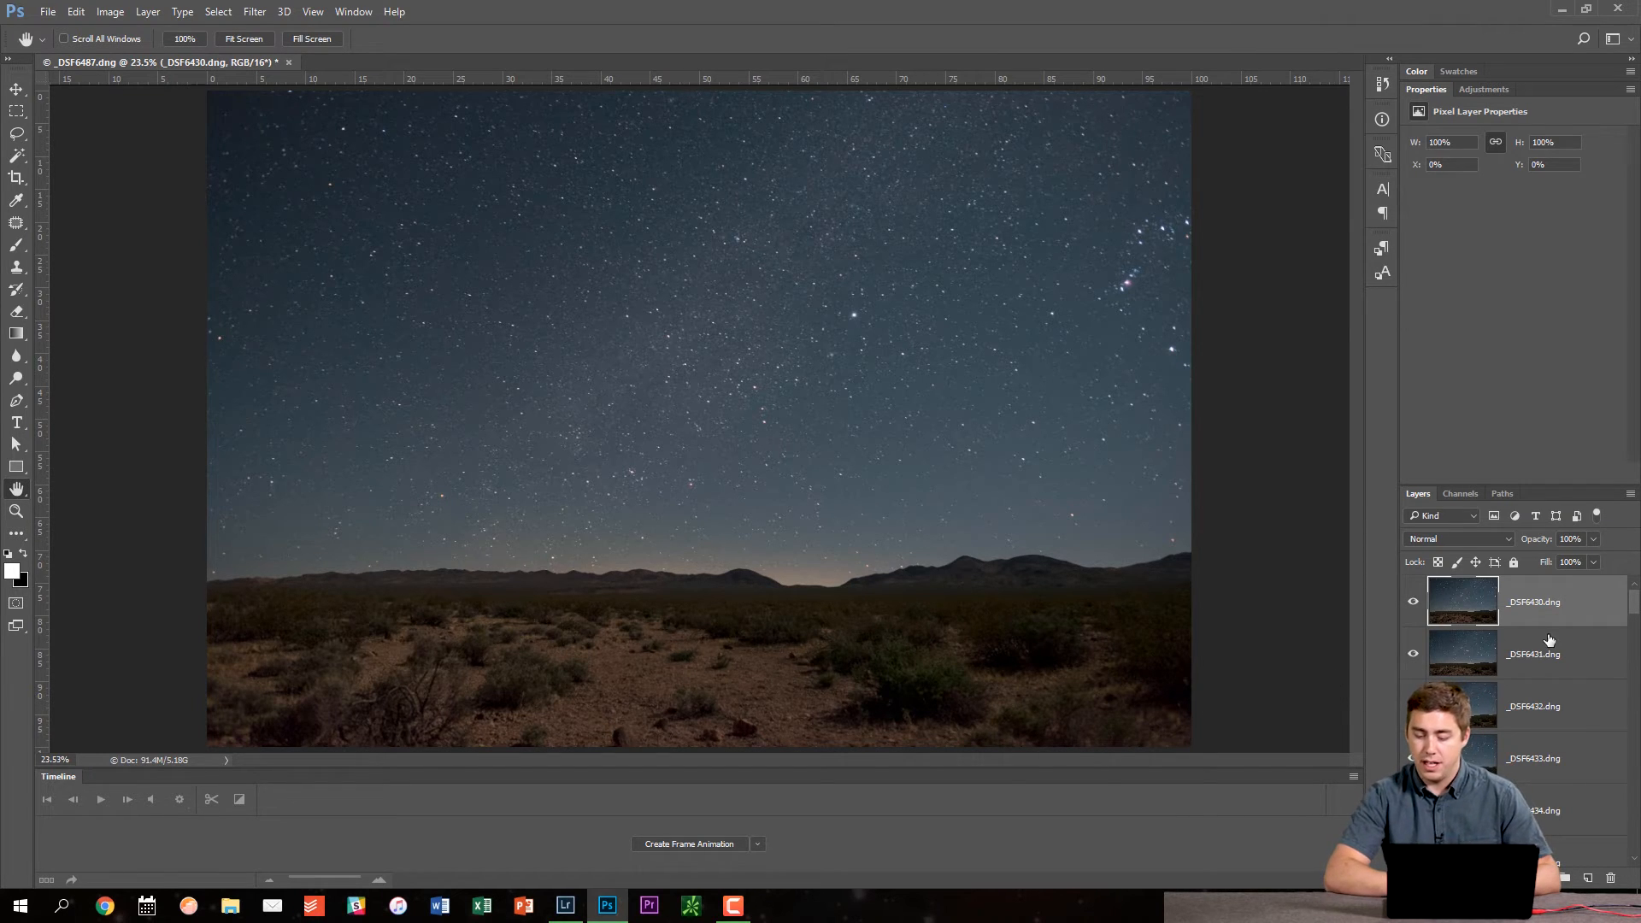
{"action": "mouse_move", "coordinate": [1529, 764]}
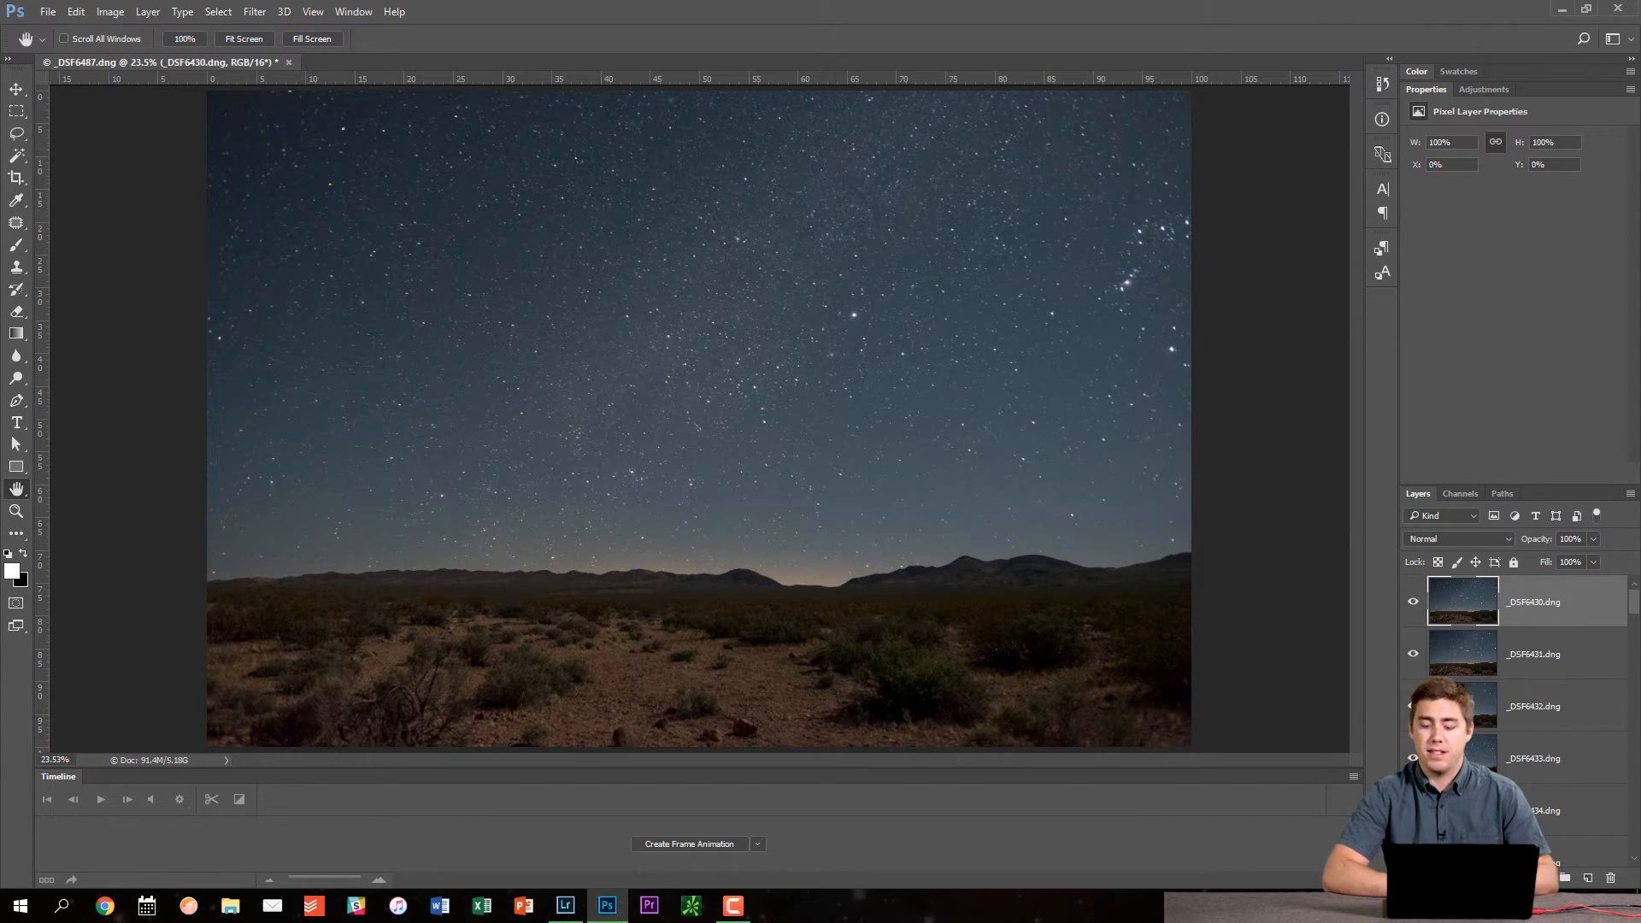
{"action": "left_click", "coordinate": [352, 12]}
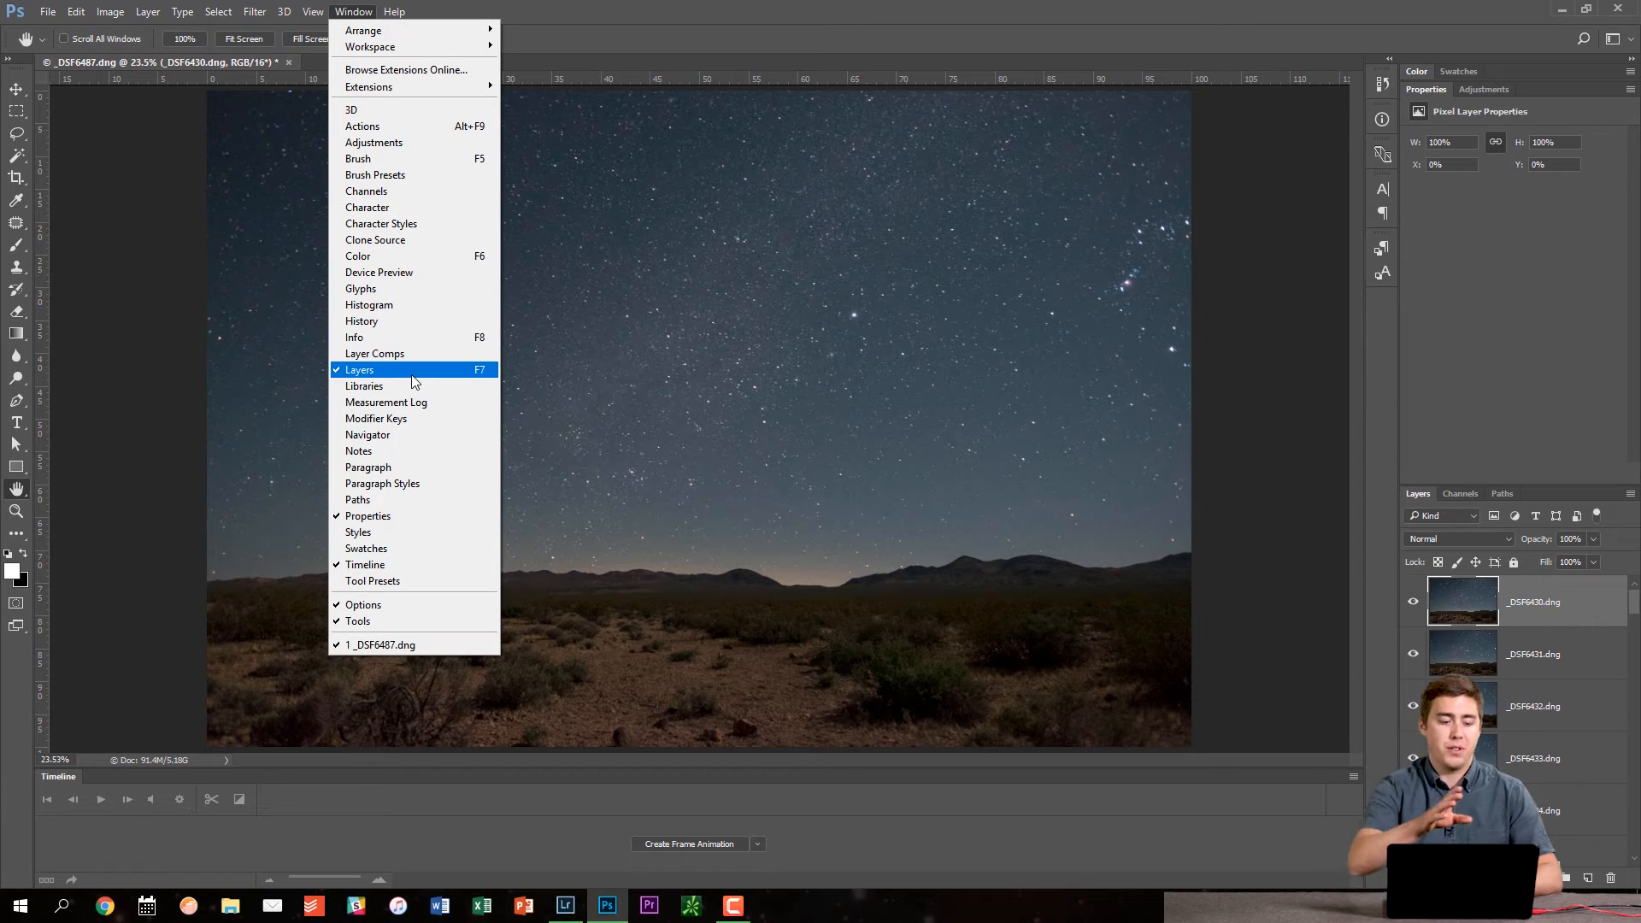
{"action": "mouse_move", "coordinate": [995, 647]}
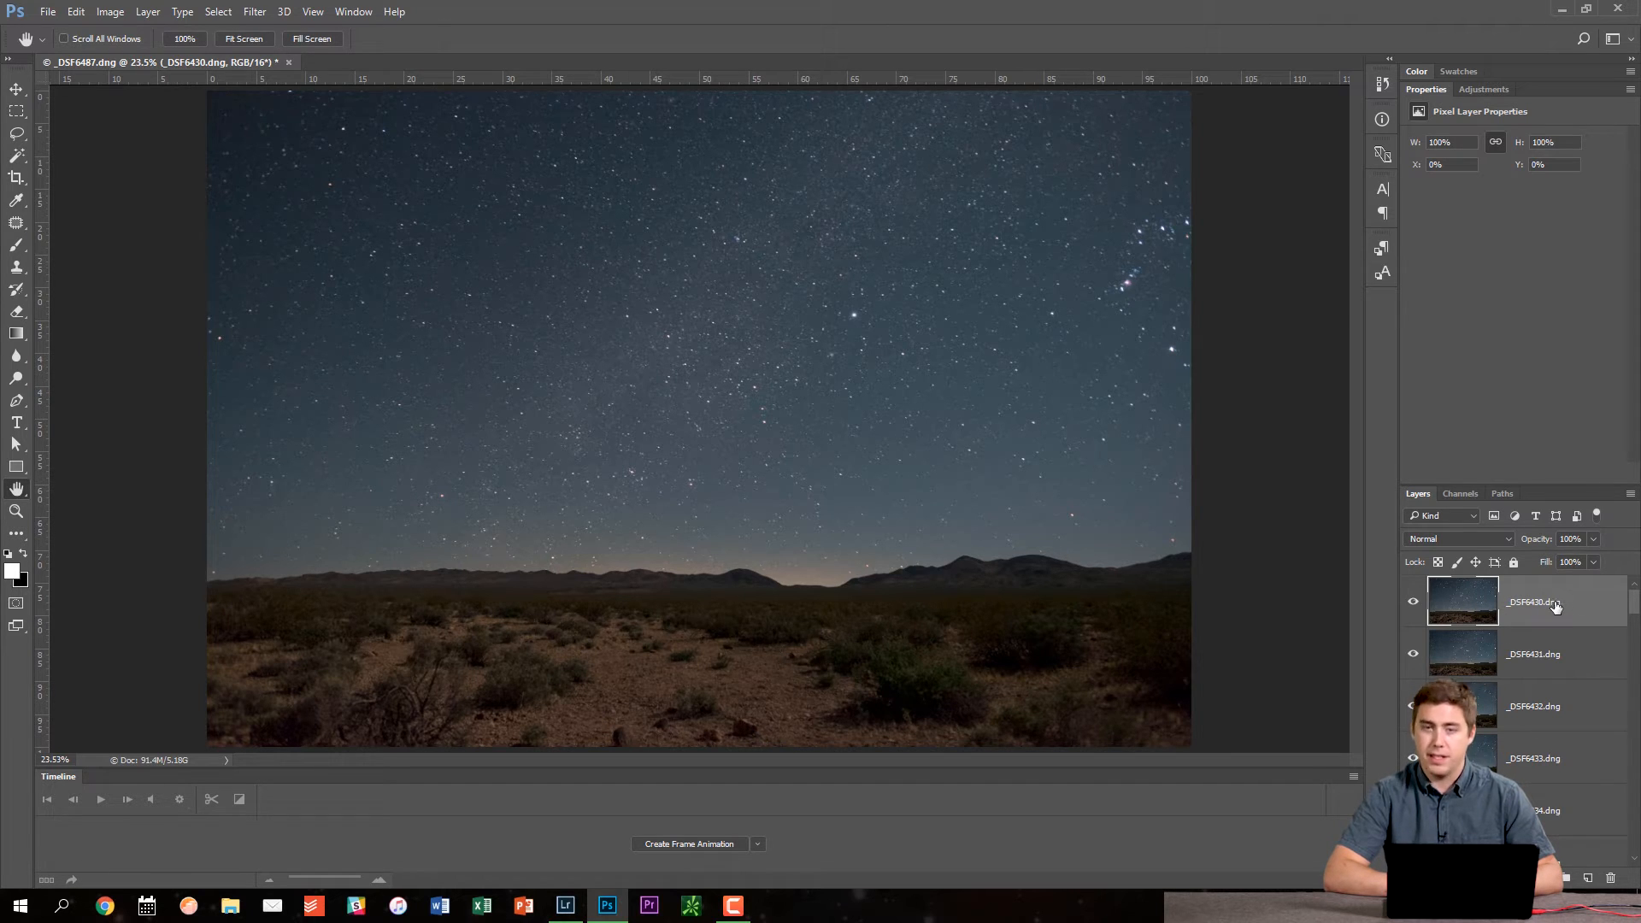
{"action": "scroll", "scroll_direction": "down", "scroll_amount": 3}
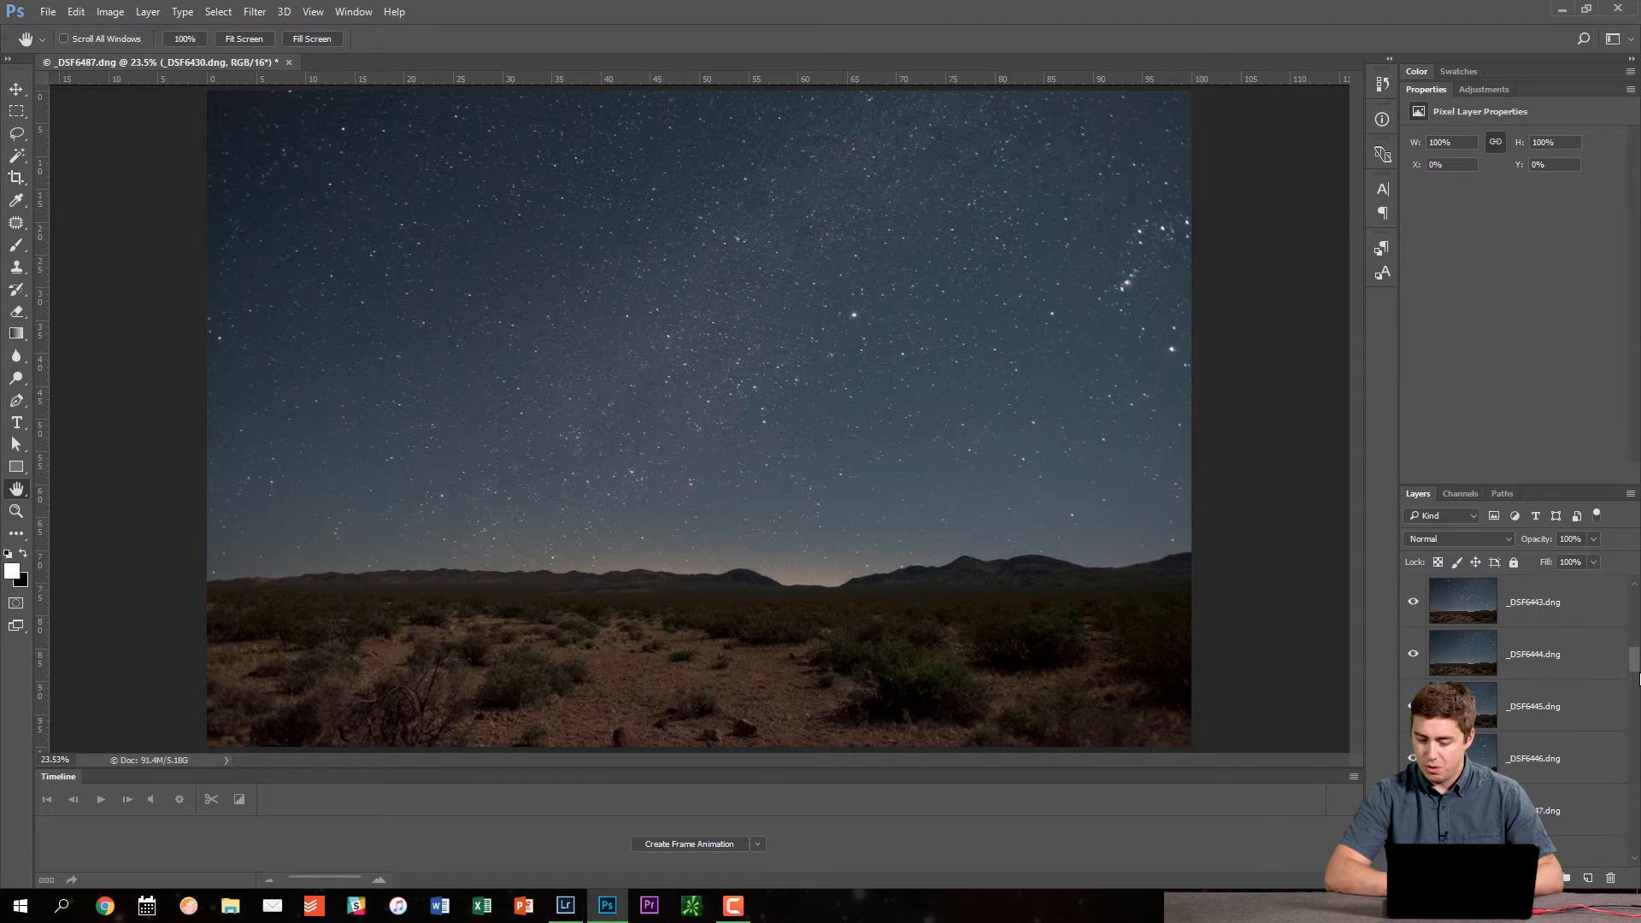
{"action": "scroll", "scroll_direction": "up", "scroll_amount": 3}
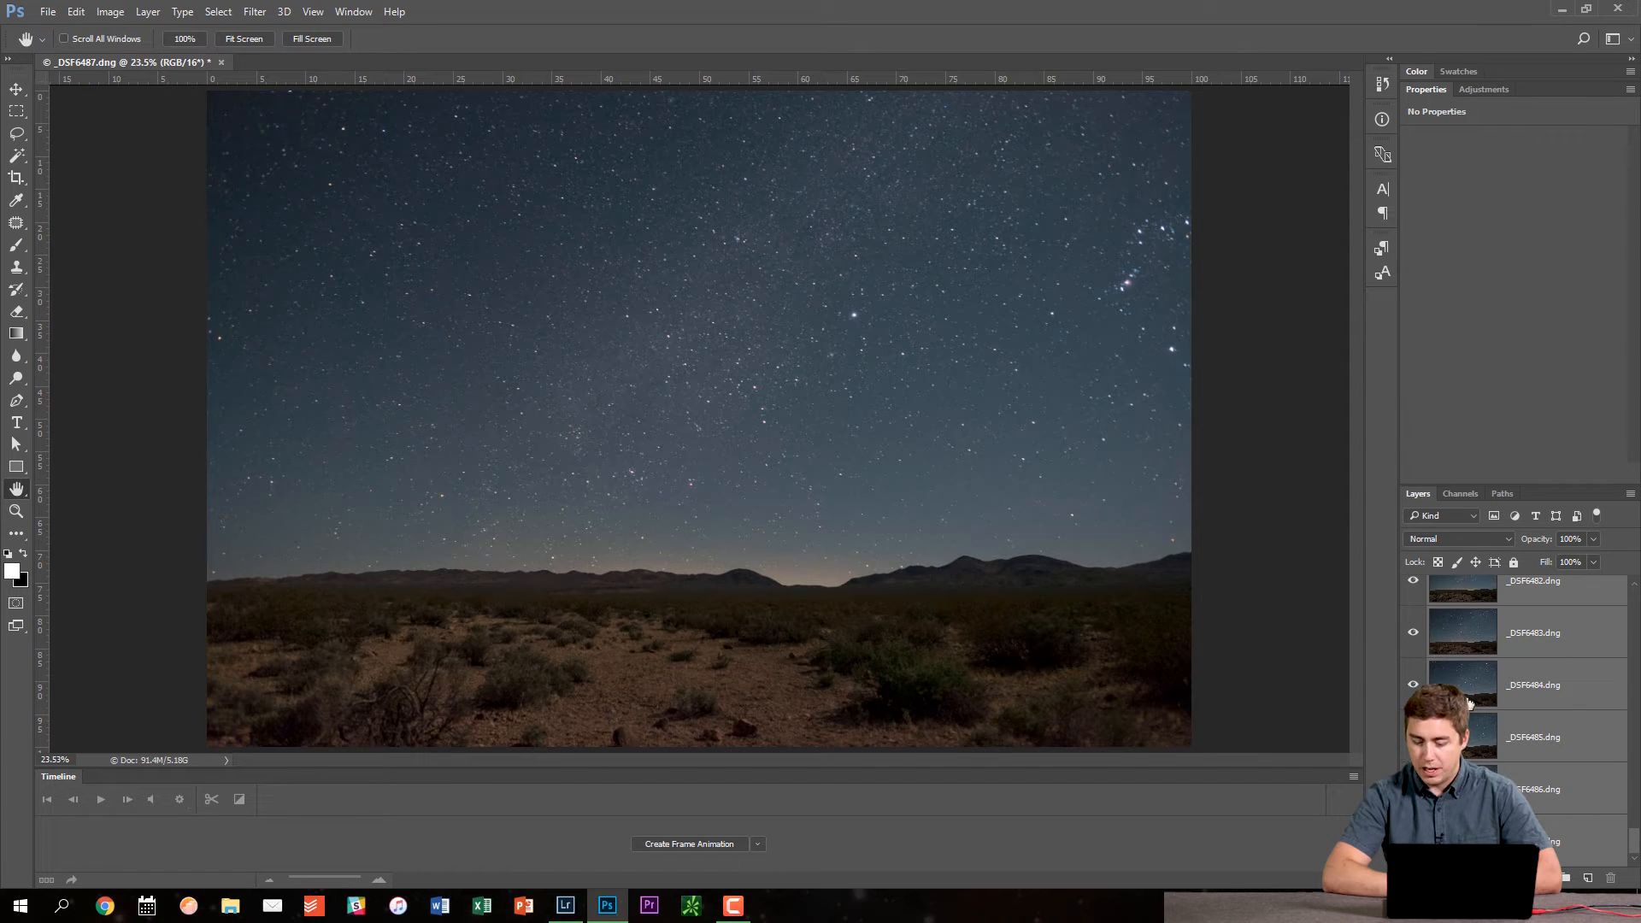
{"action": "mouse_move", "coordinate": [1478, 542]}
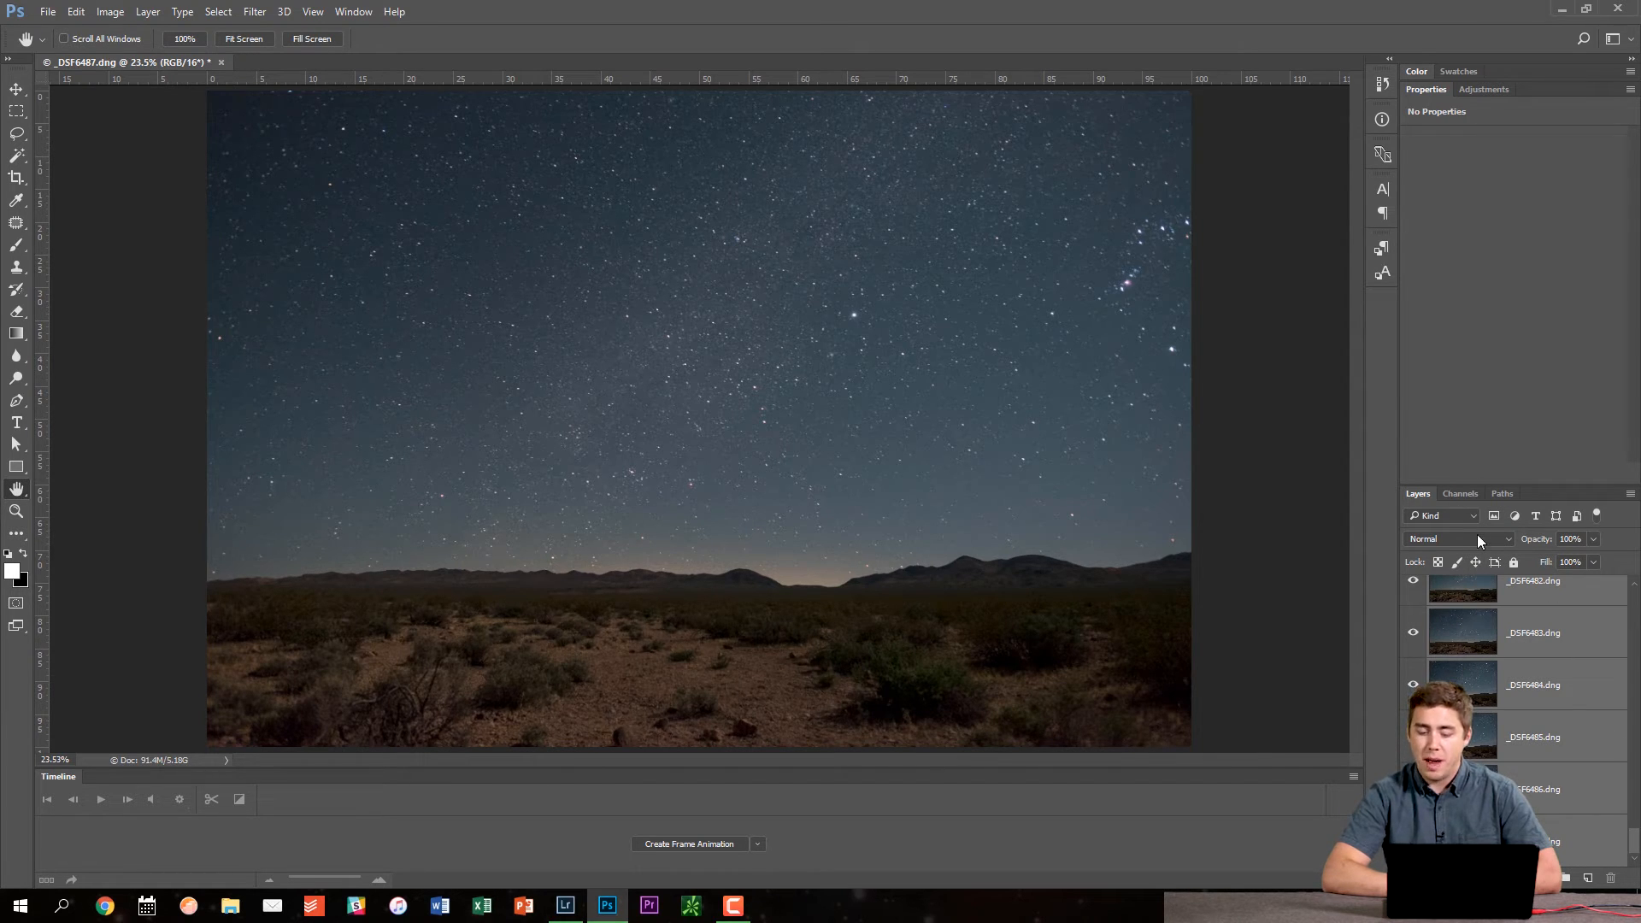
{"action": "mouse_move", "coordinate": [1459, 539]}
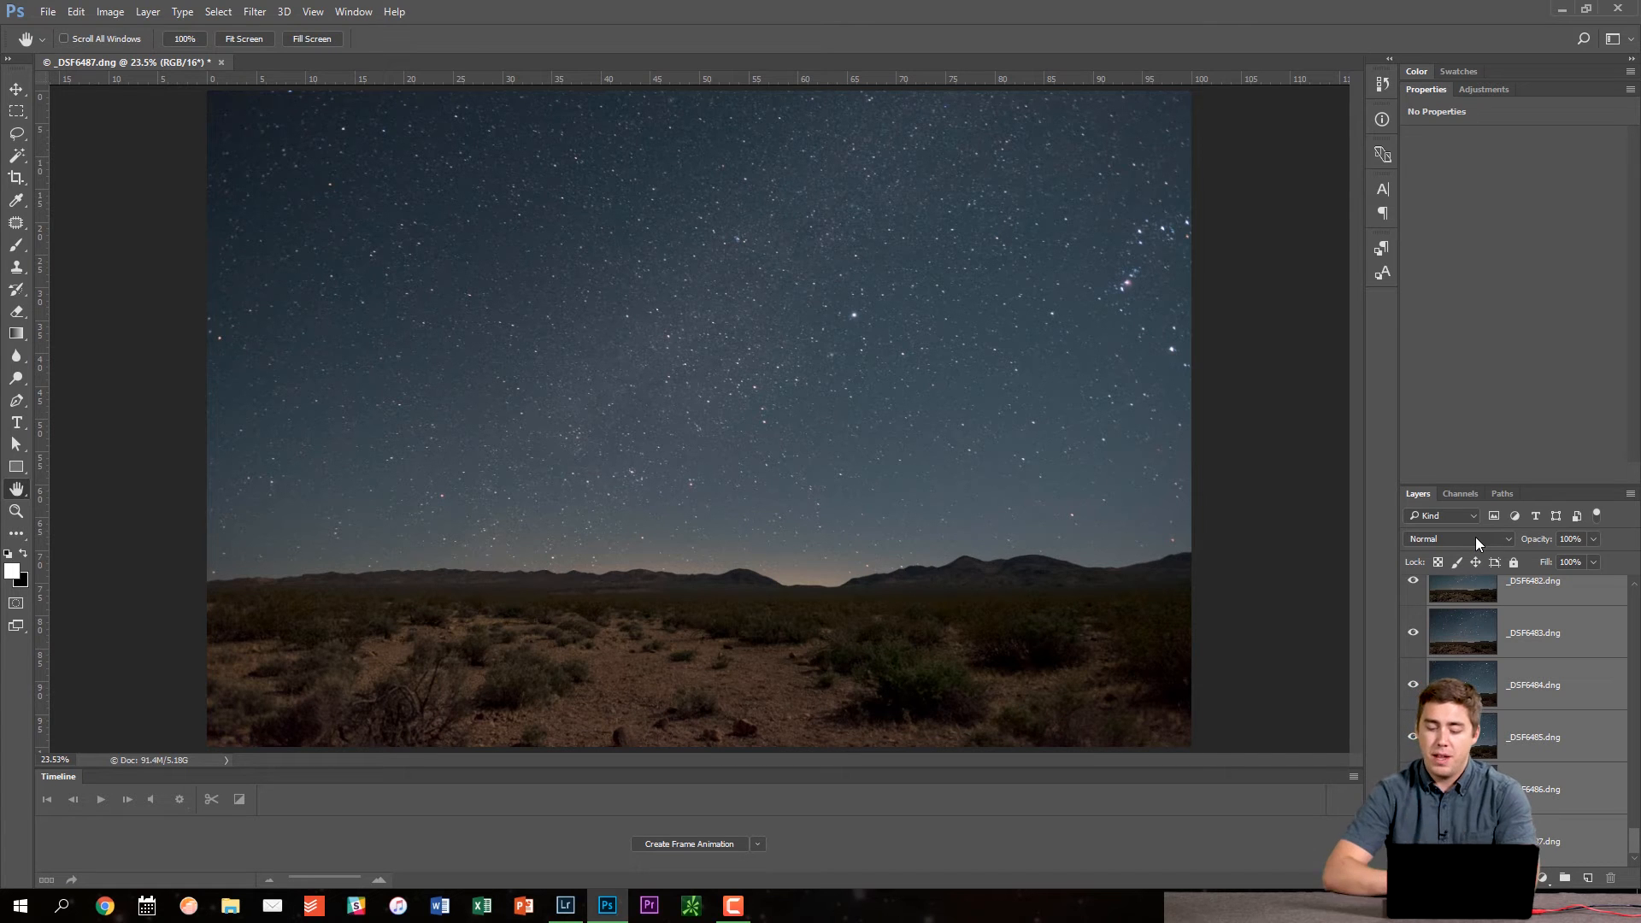
Set the stacked night-sky layers' blend mode to Lighten, forming star trails
{"action": "left_click", "coordinate": [1458, 539]}
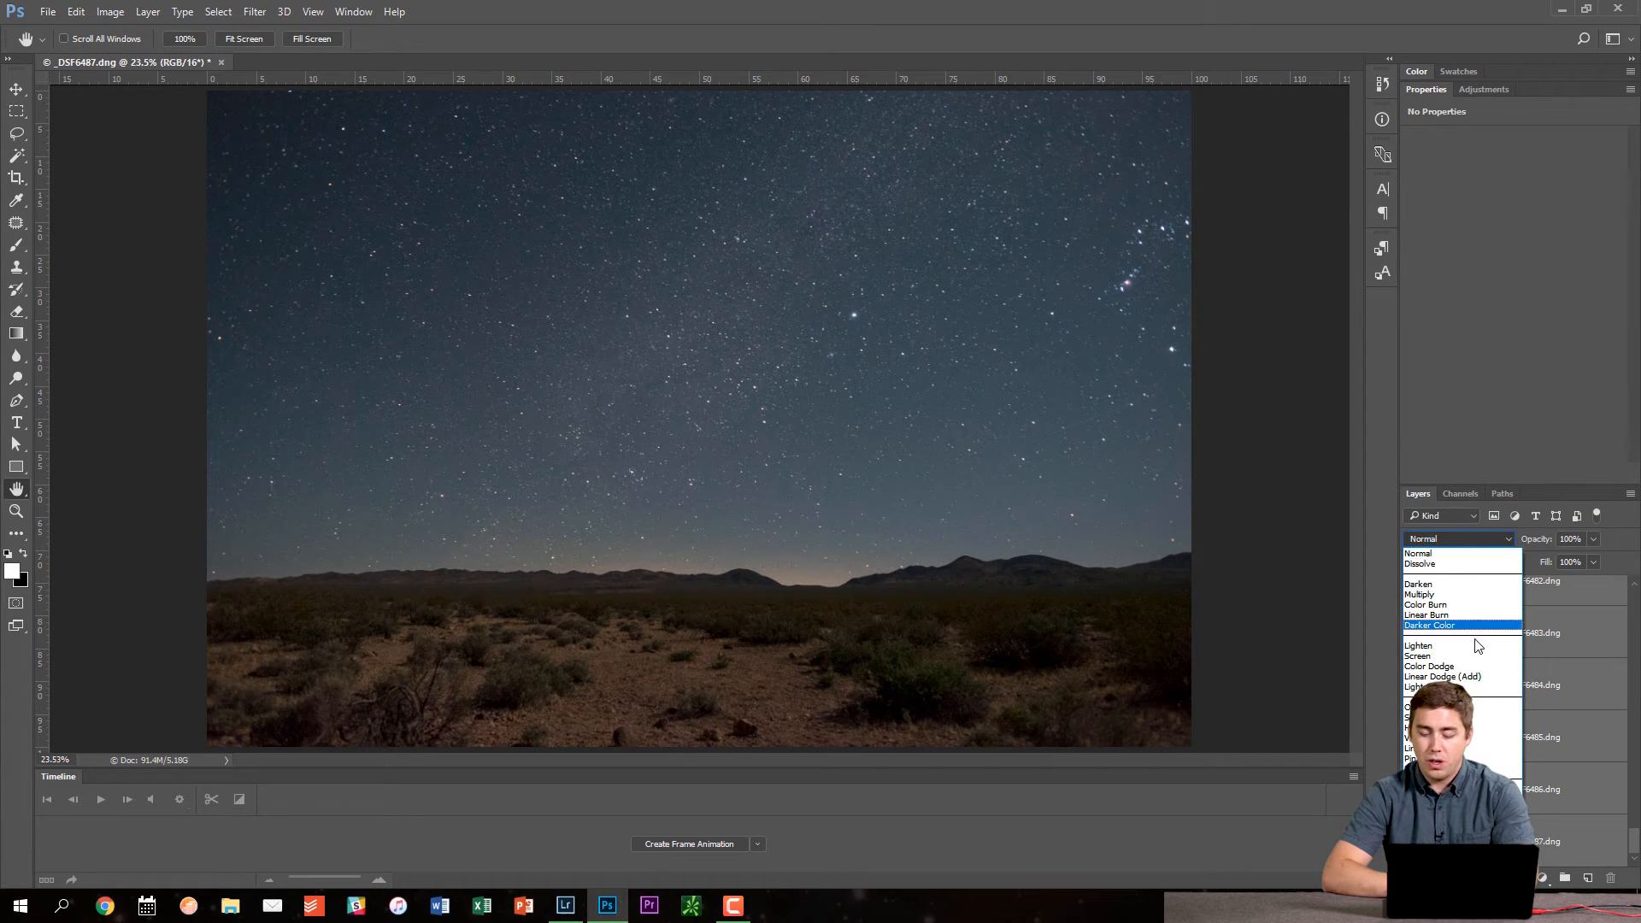
{"action": "mouse_move", "coordinate": [1465, 647]}
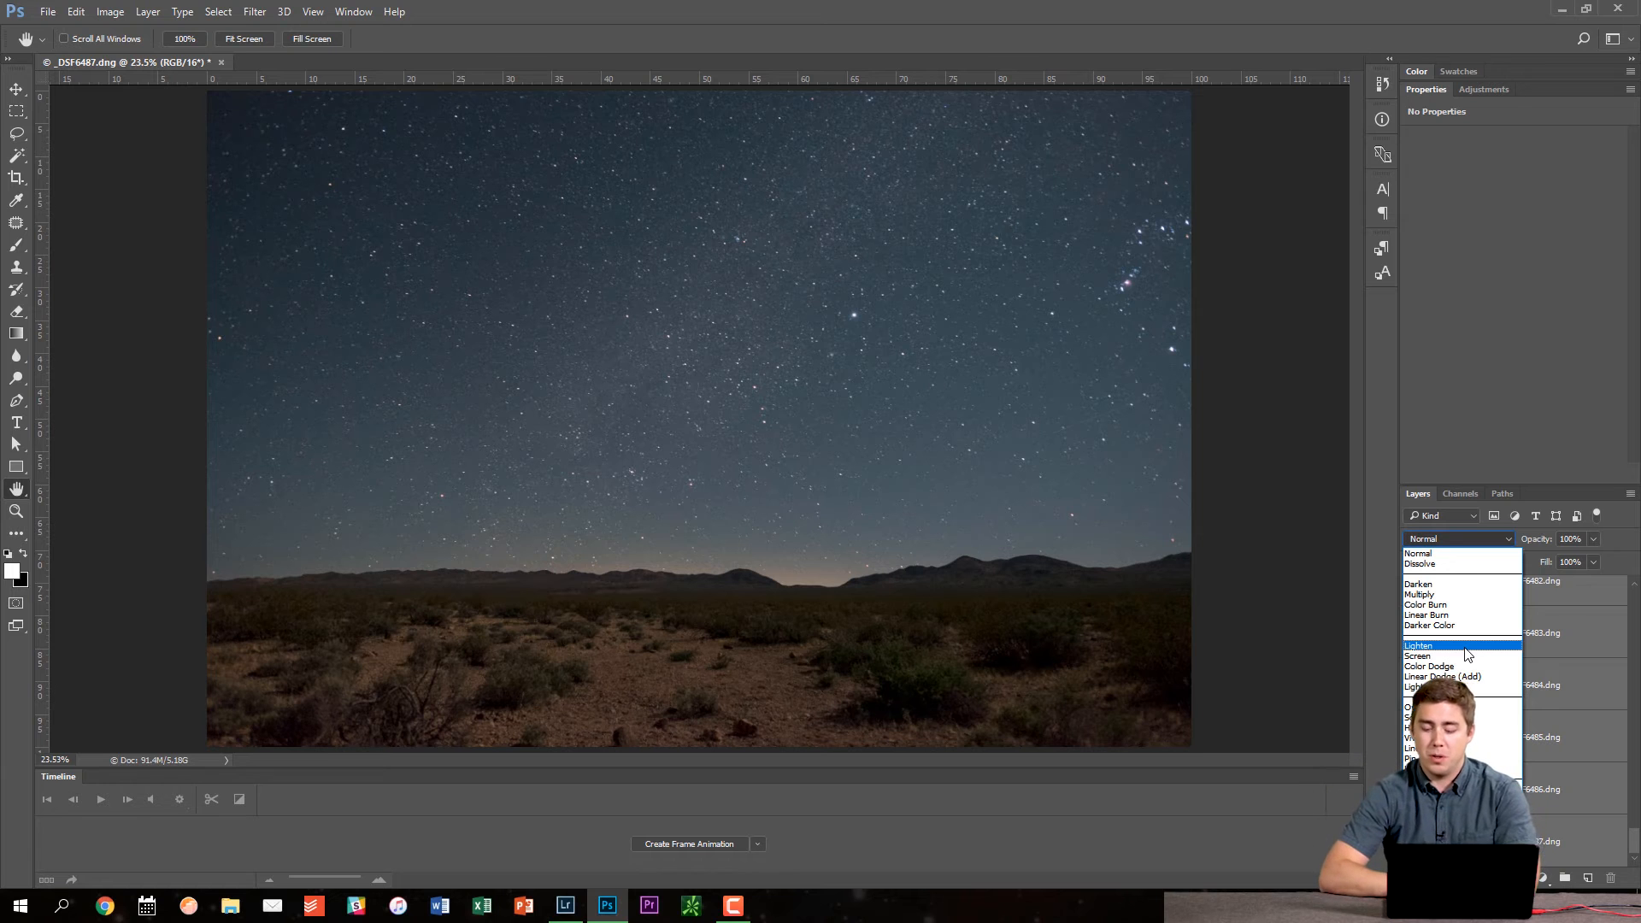
{"action": "left_click", "coordinate": [1419, 645]}
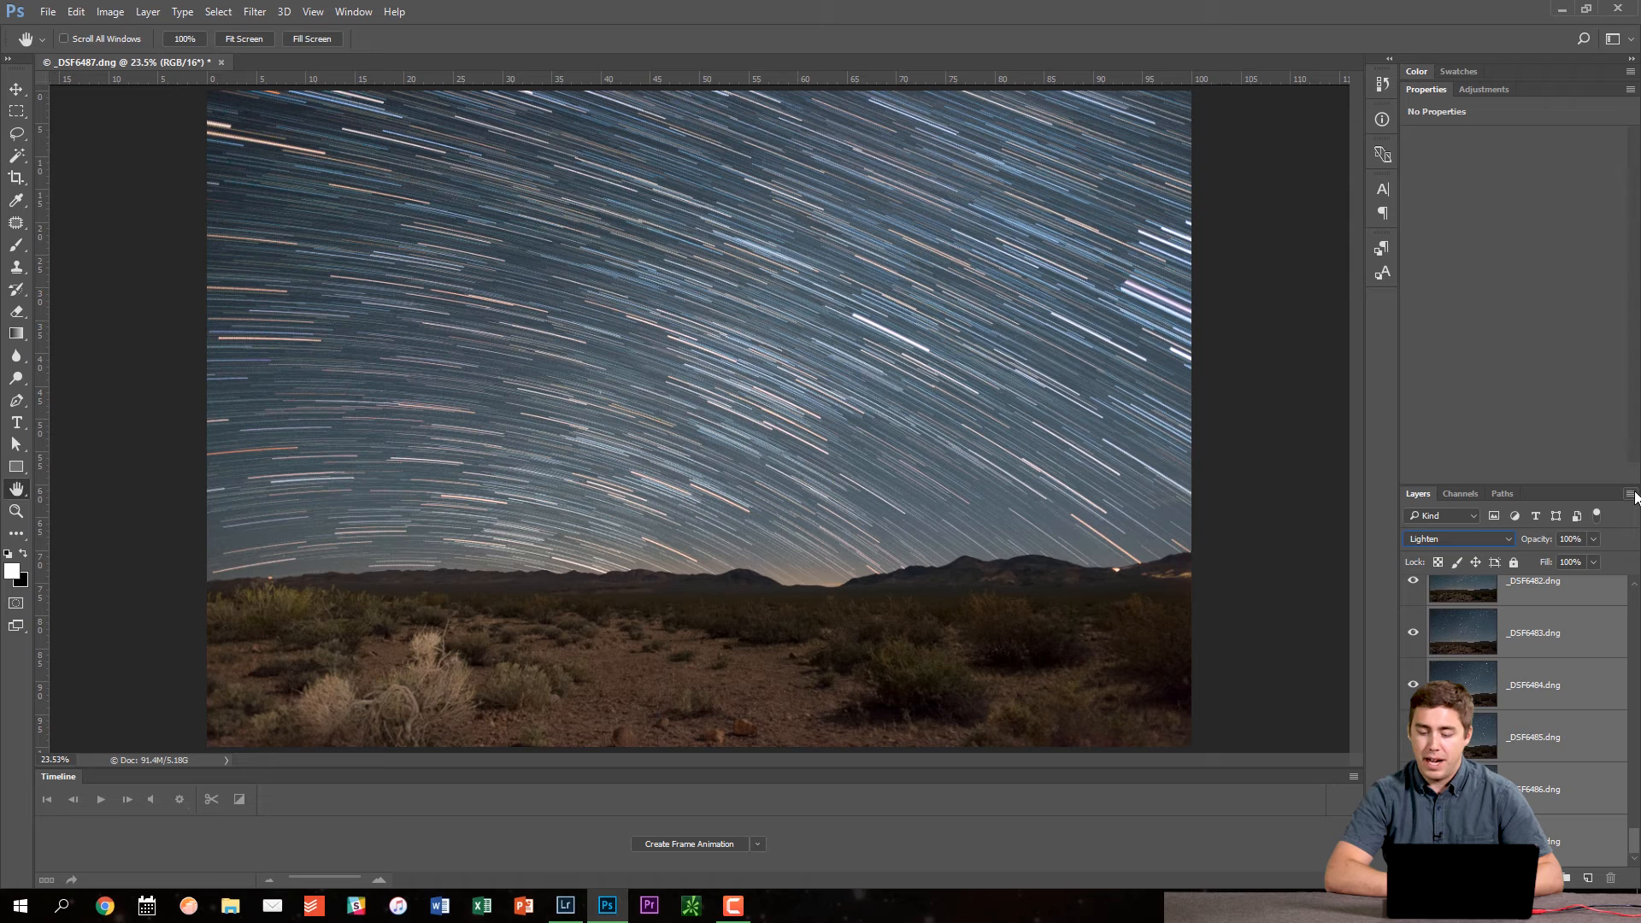
{"action": "mouse_move", "coordinate": [1513, 517]}
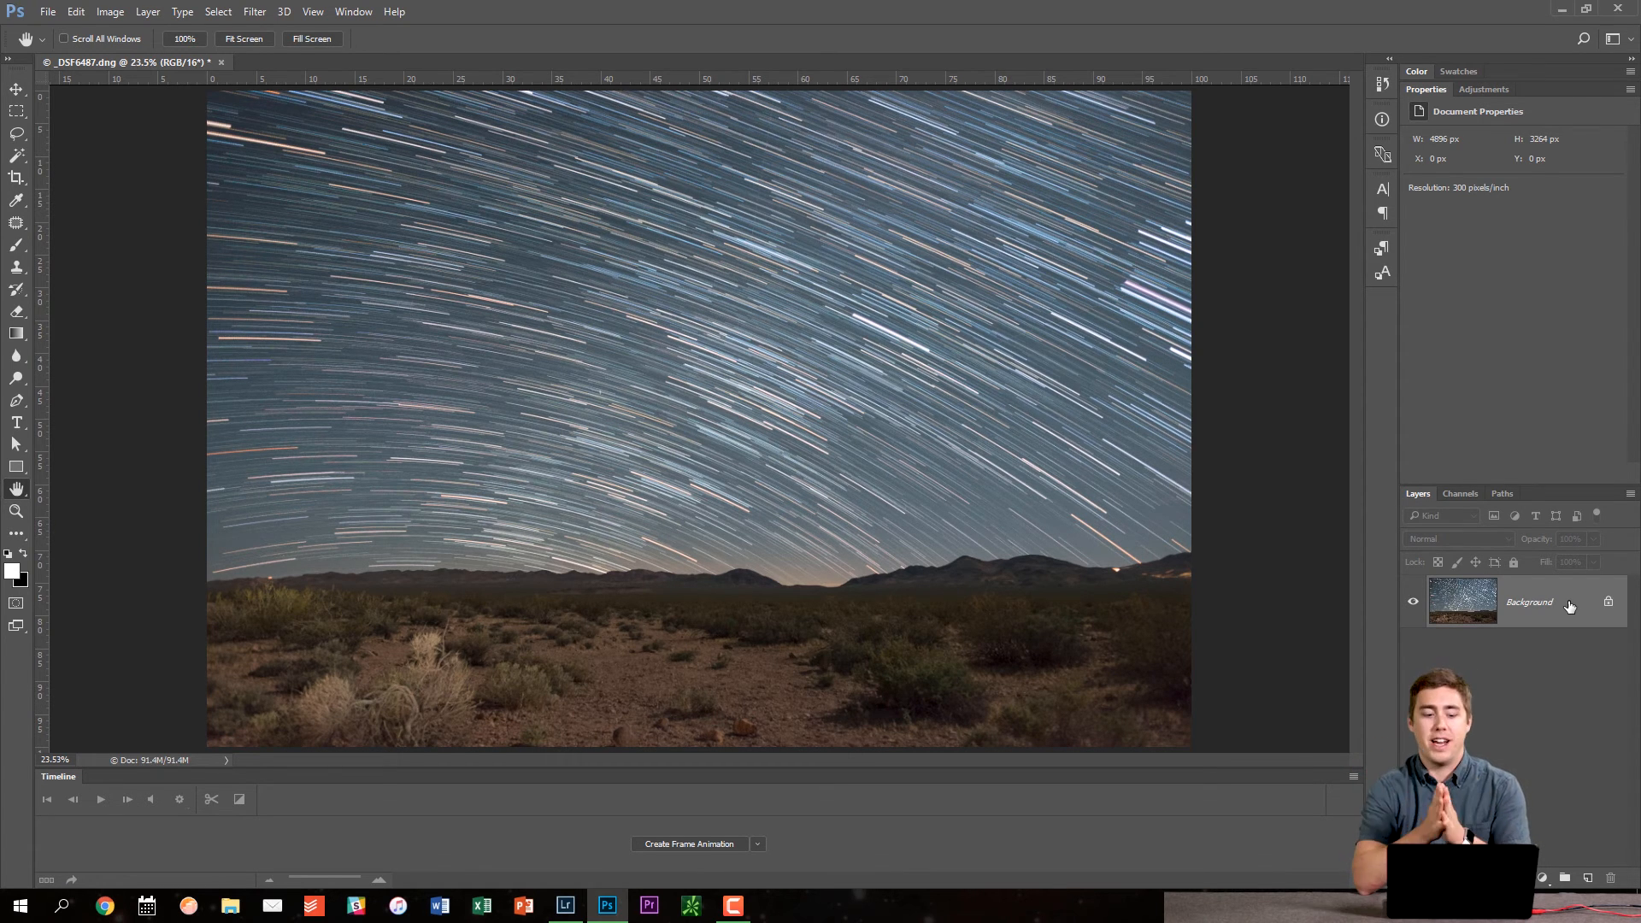
{"action": "mouse_move", "coordinate": [728, 171]}
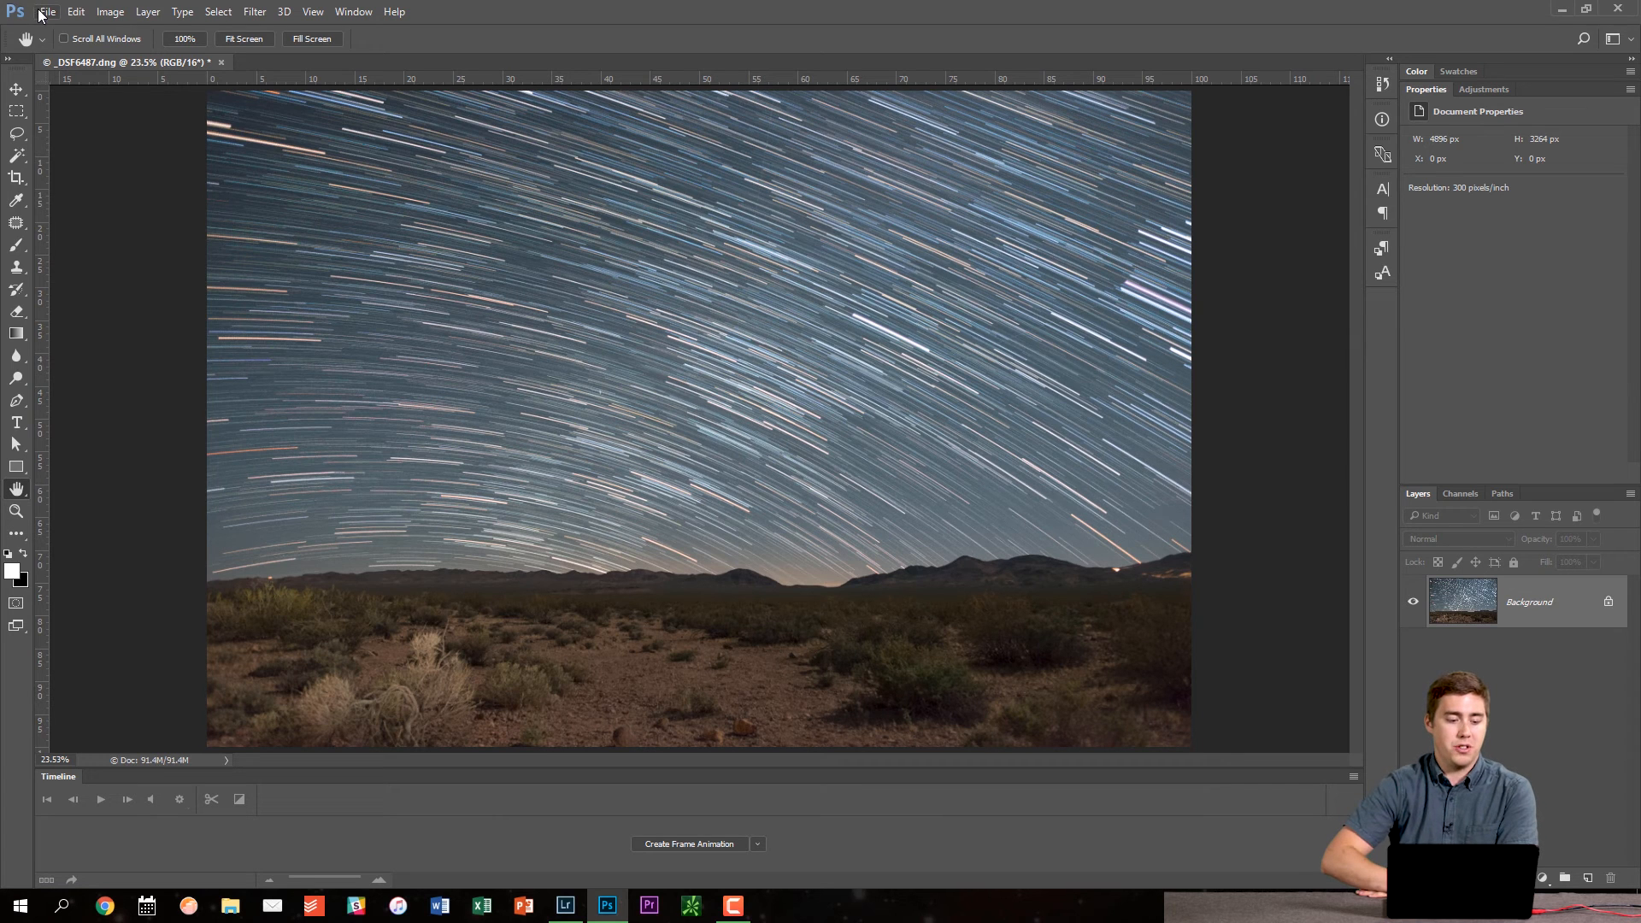
Save the flattened star-trail image as the edited PSD via File > Save
{"action": "left_click", "coordinate": [46, 12]}
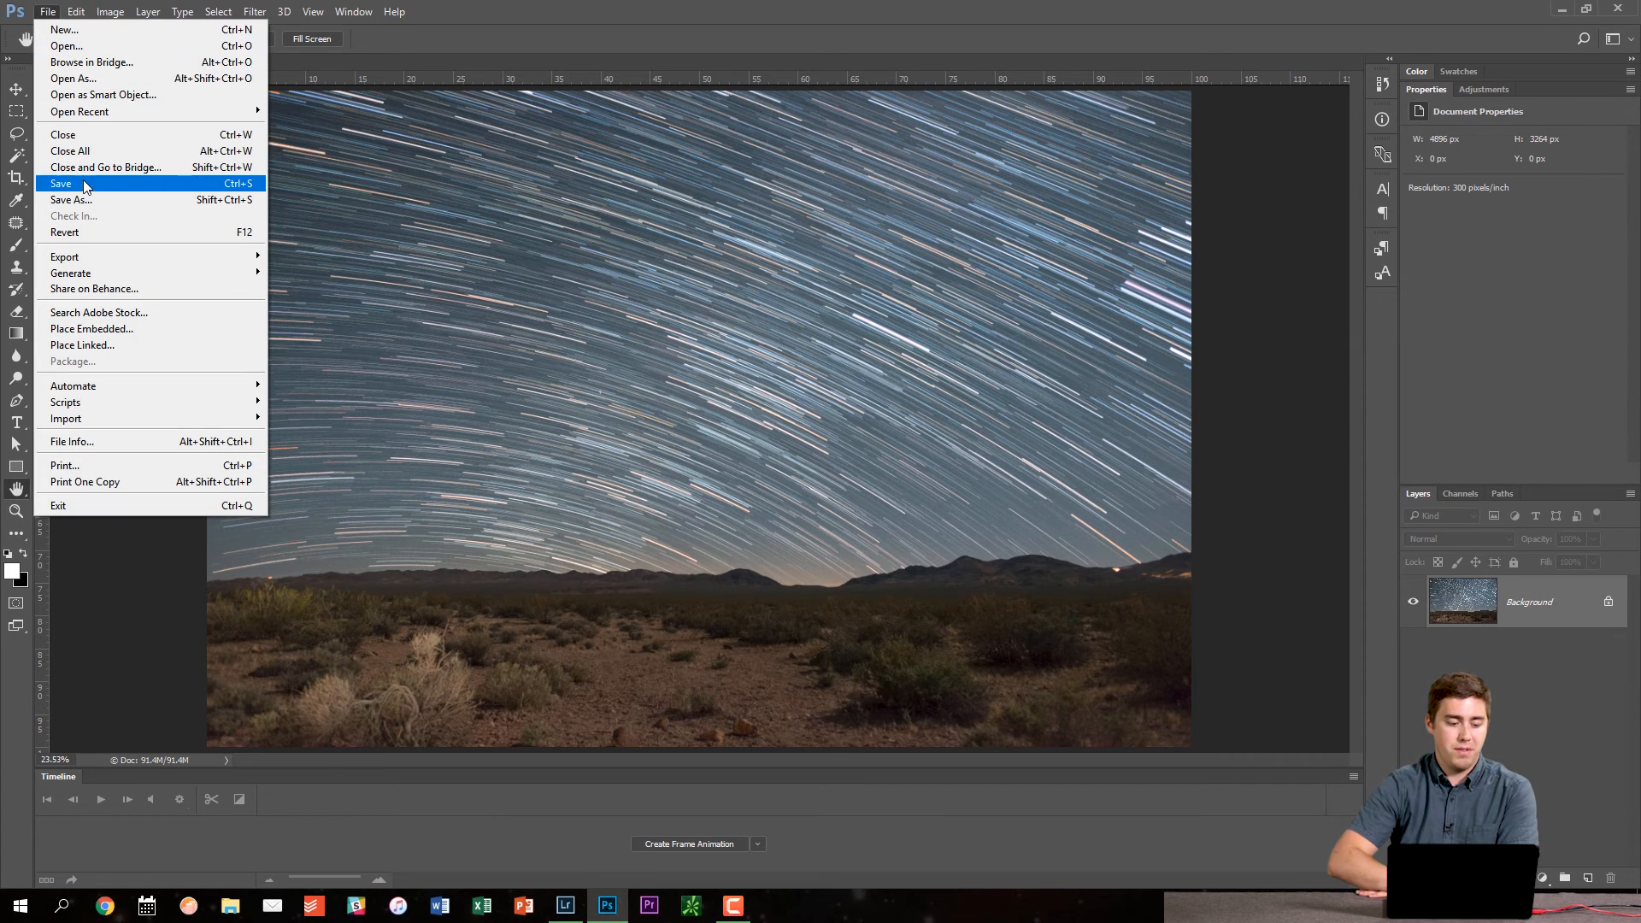
{"action": "left_click", "coordinate": [62, 183]}
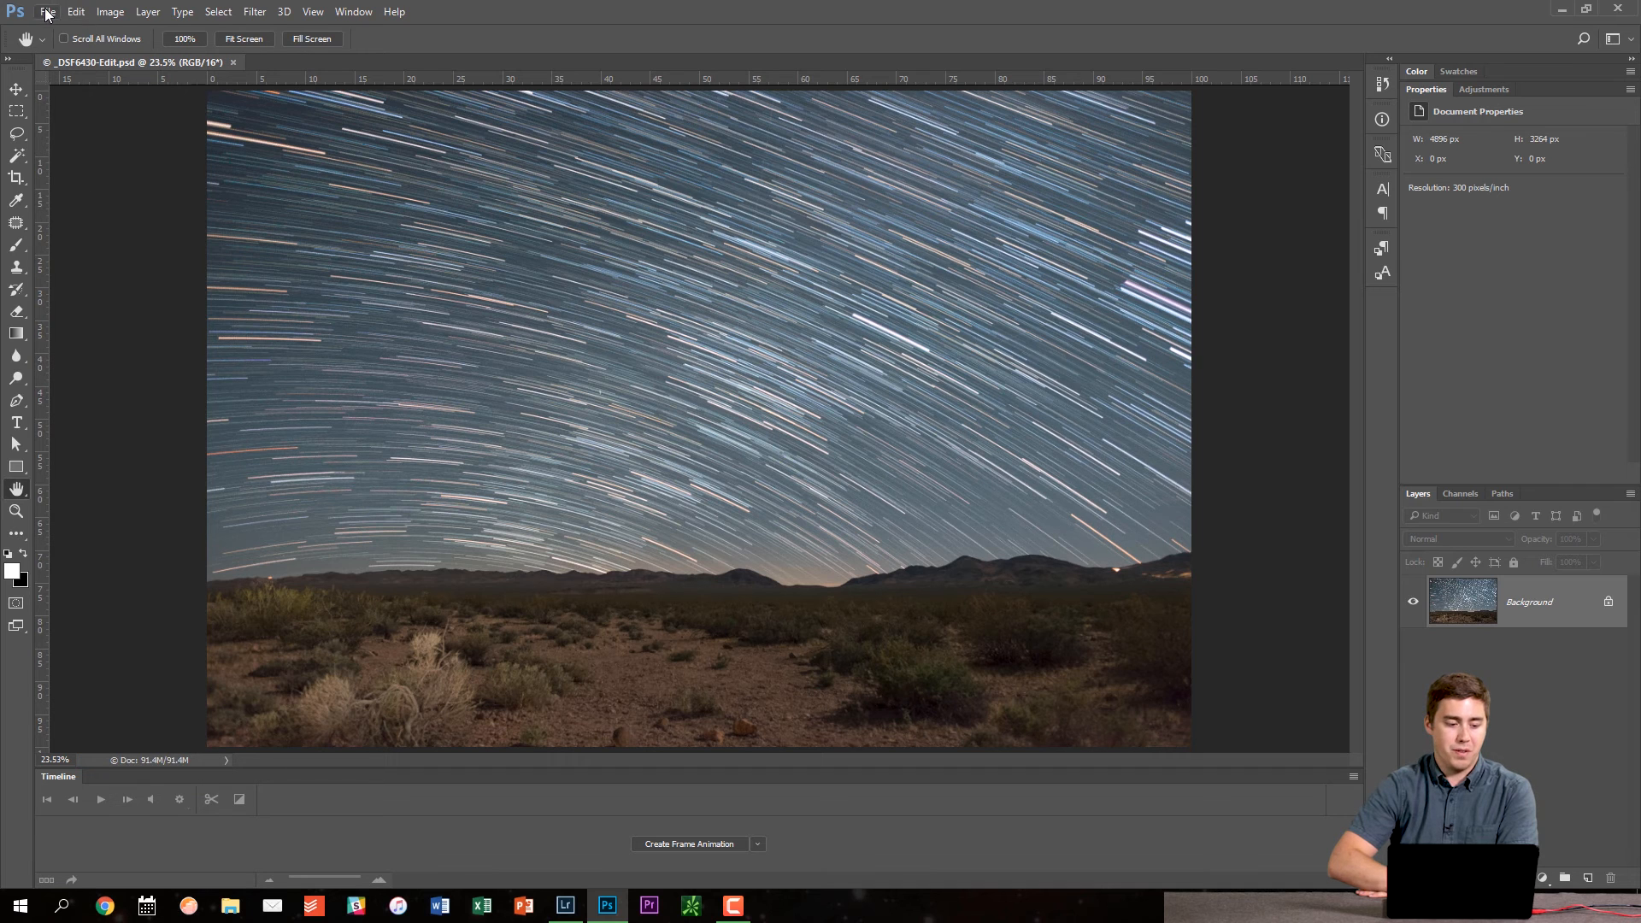
Close all Photoshop documents, returning to Lightroom's Develop module
{"action": "left_click", "coordinate": [46, 12]}
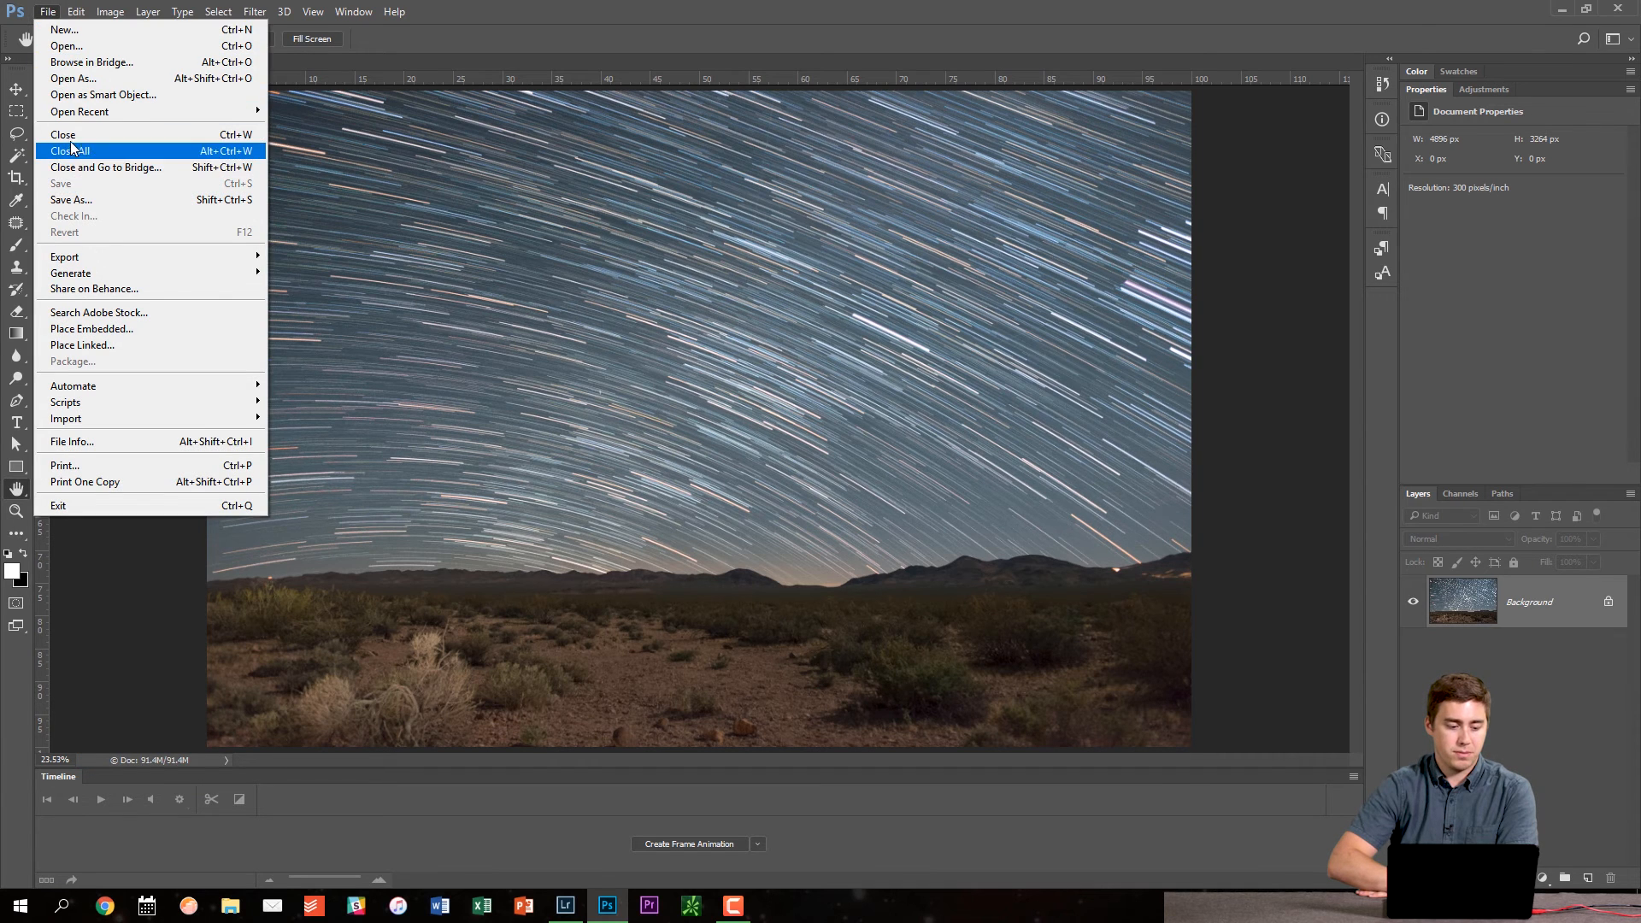
{"action": "left_click", "coordinate": [68, 150]}
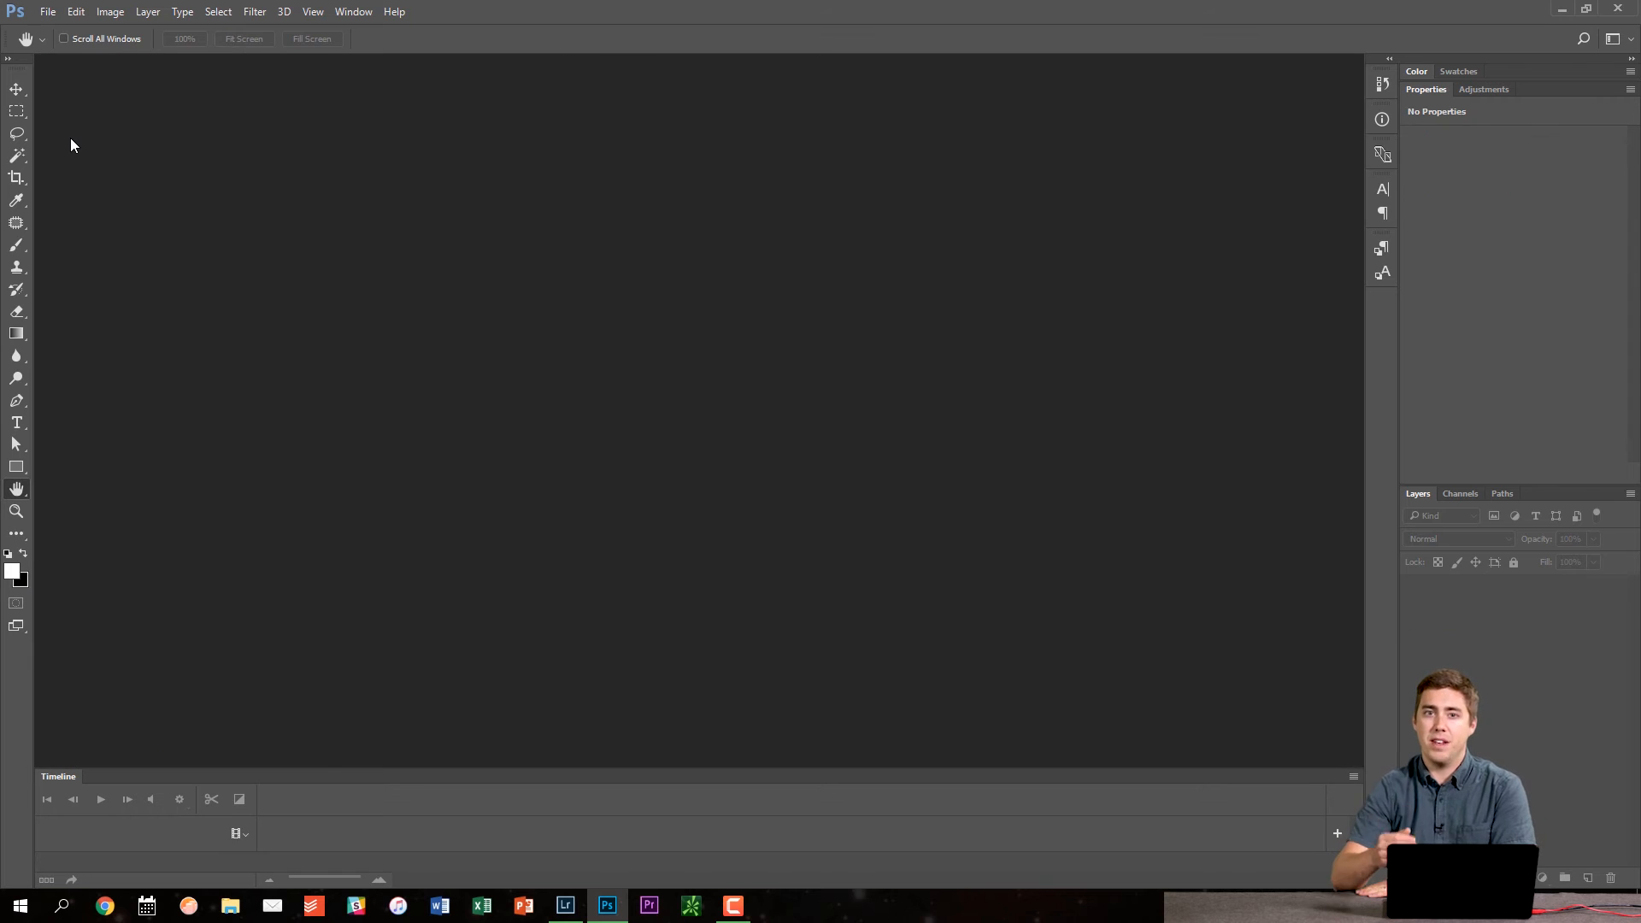
{"action": "mouse_move", "coordinate": [463, 671]}
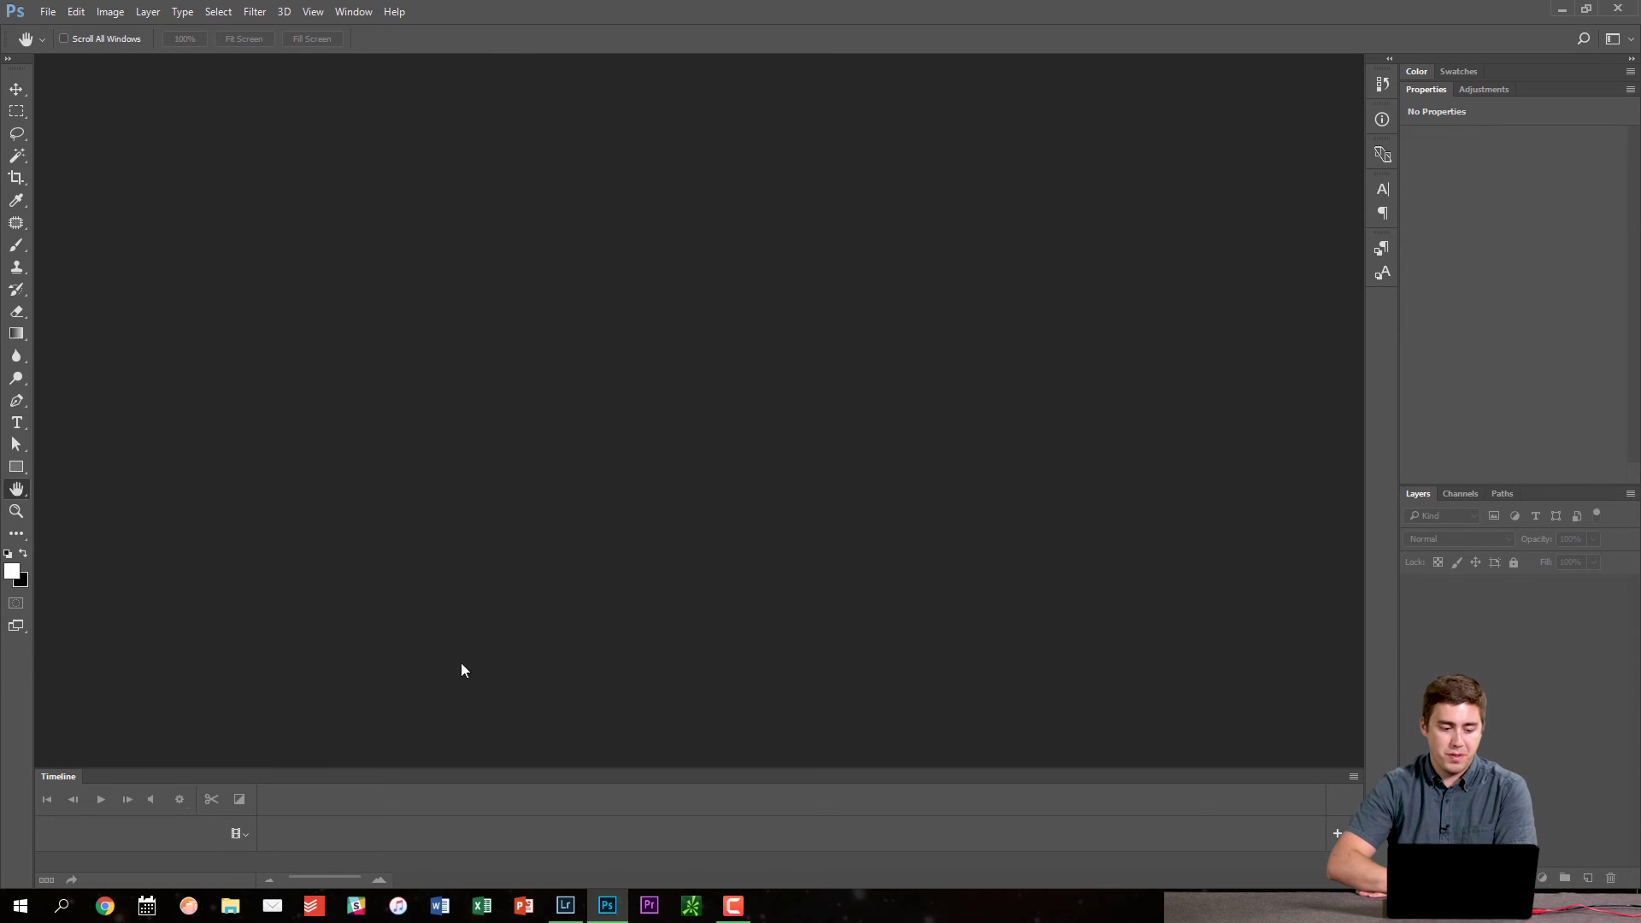
{"action": "left_click", "coordinate": [566, 905]}
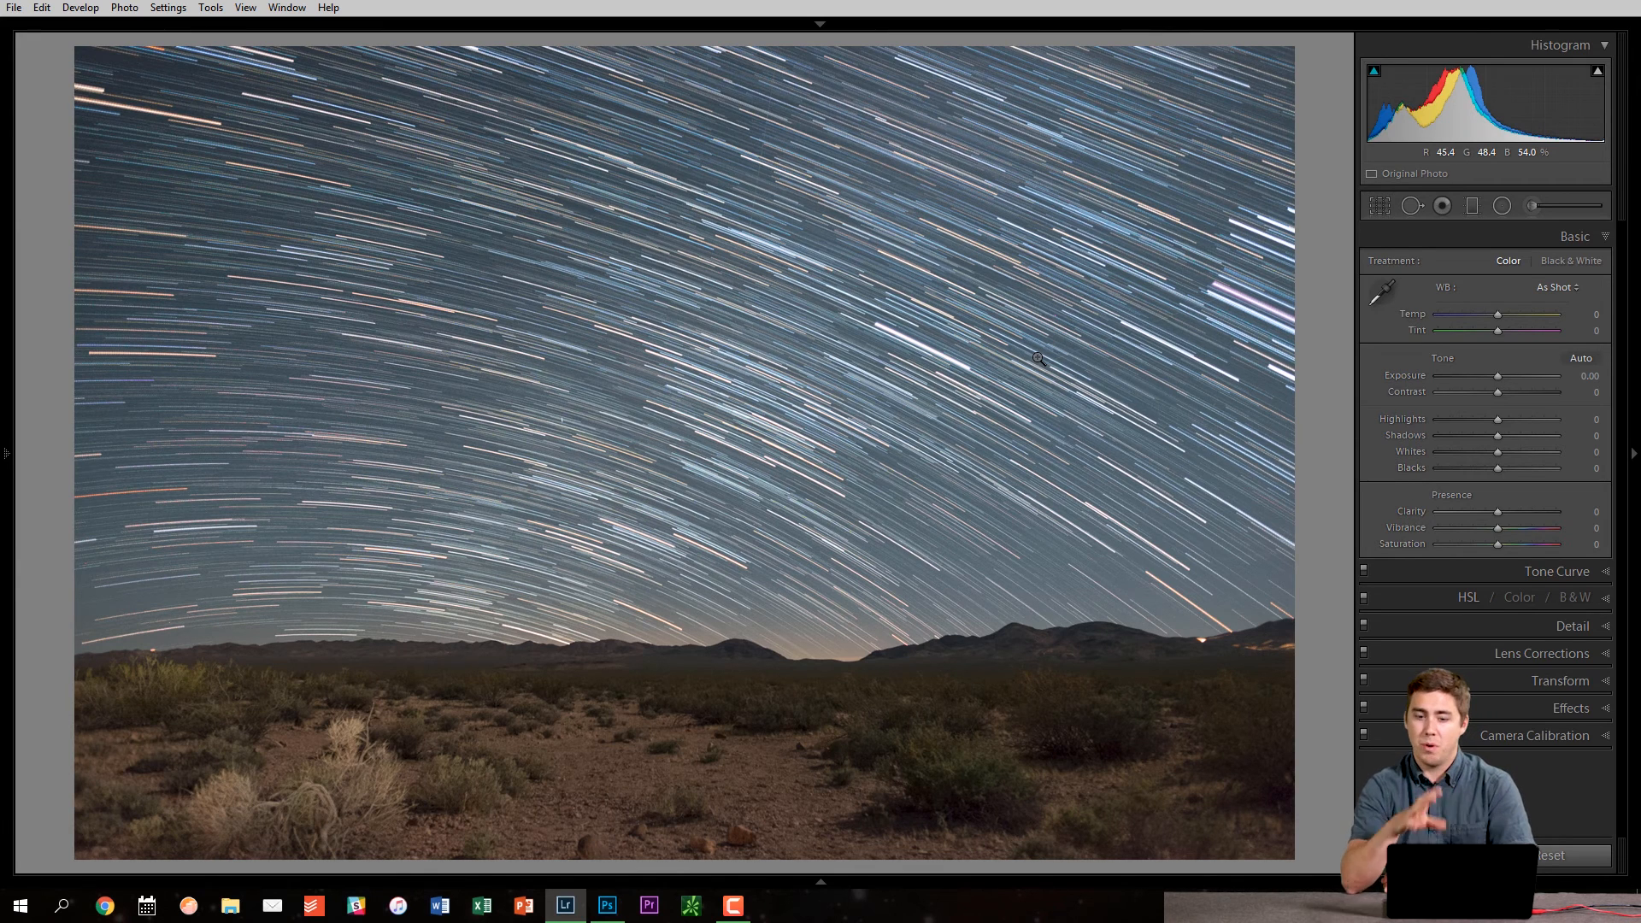
{"action": "mouse_move", "coordinate": [1444, 344]}
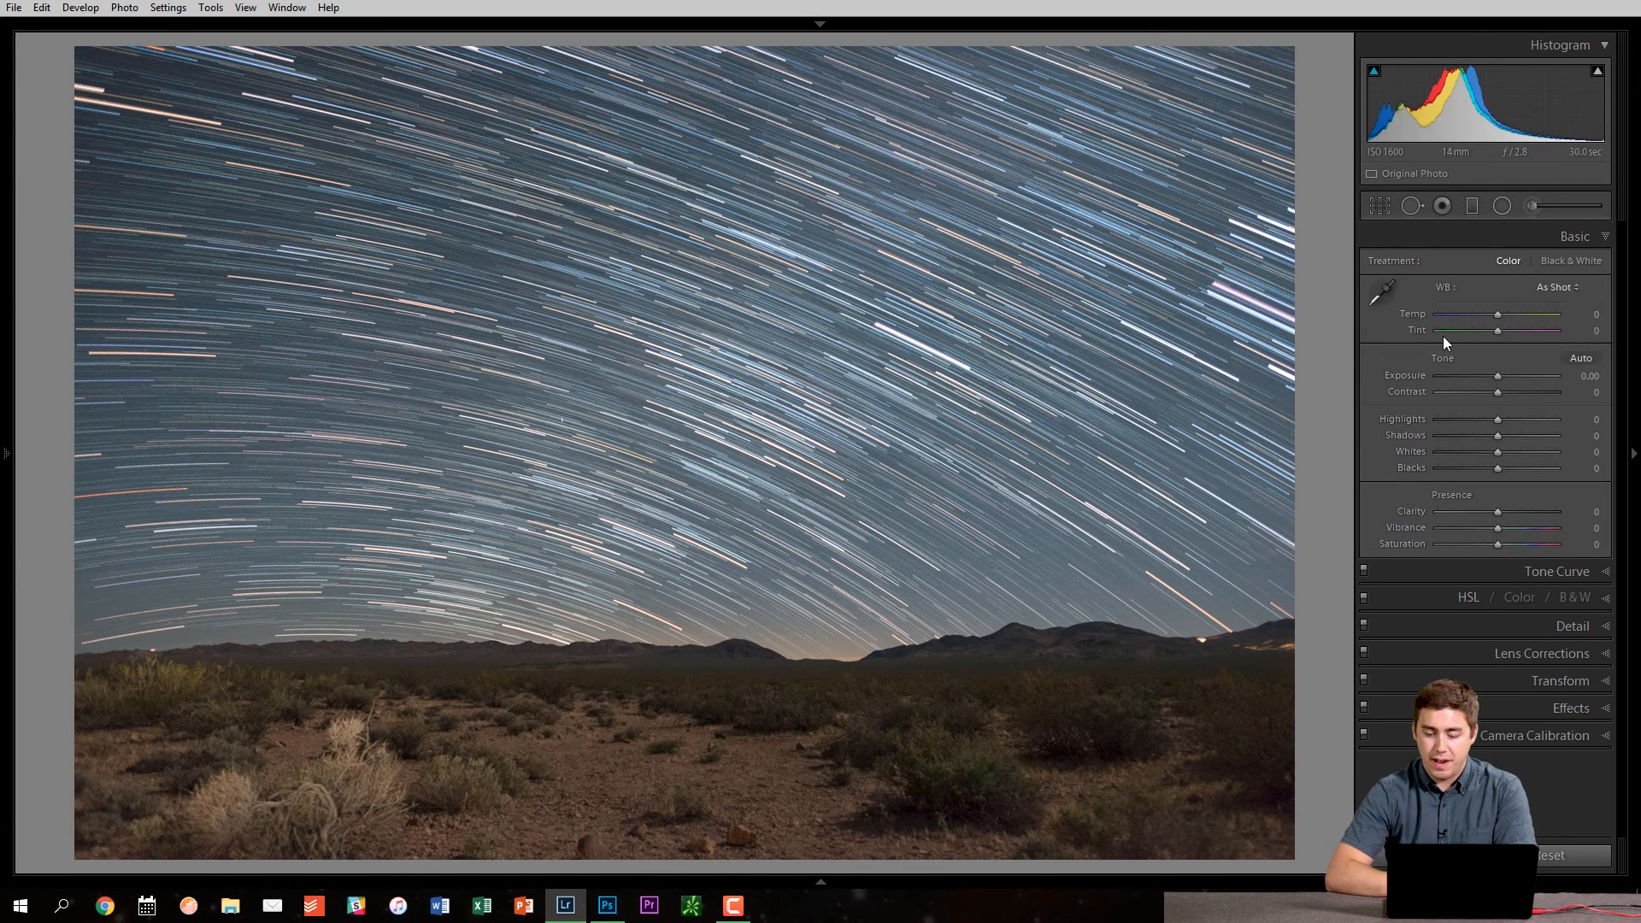
Crop the star-trail photo to a wider frame with less desert foreground and apply it
{"action": "left_click", "coordinate": [1380, 205]}
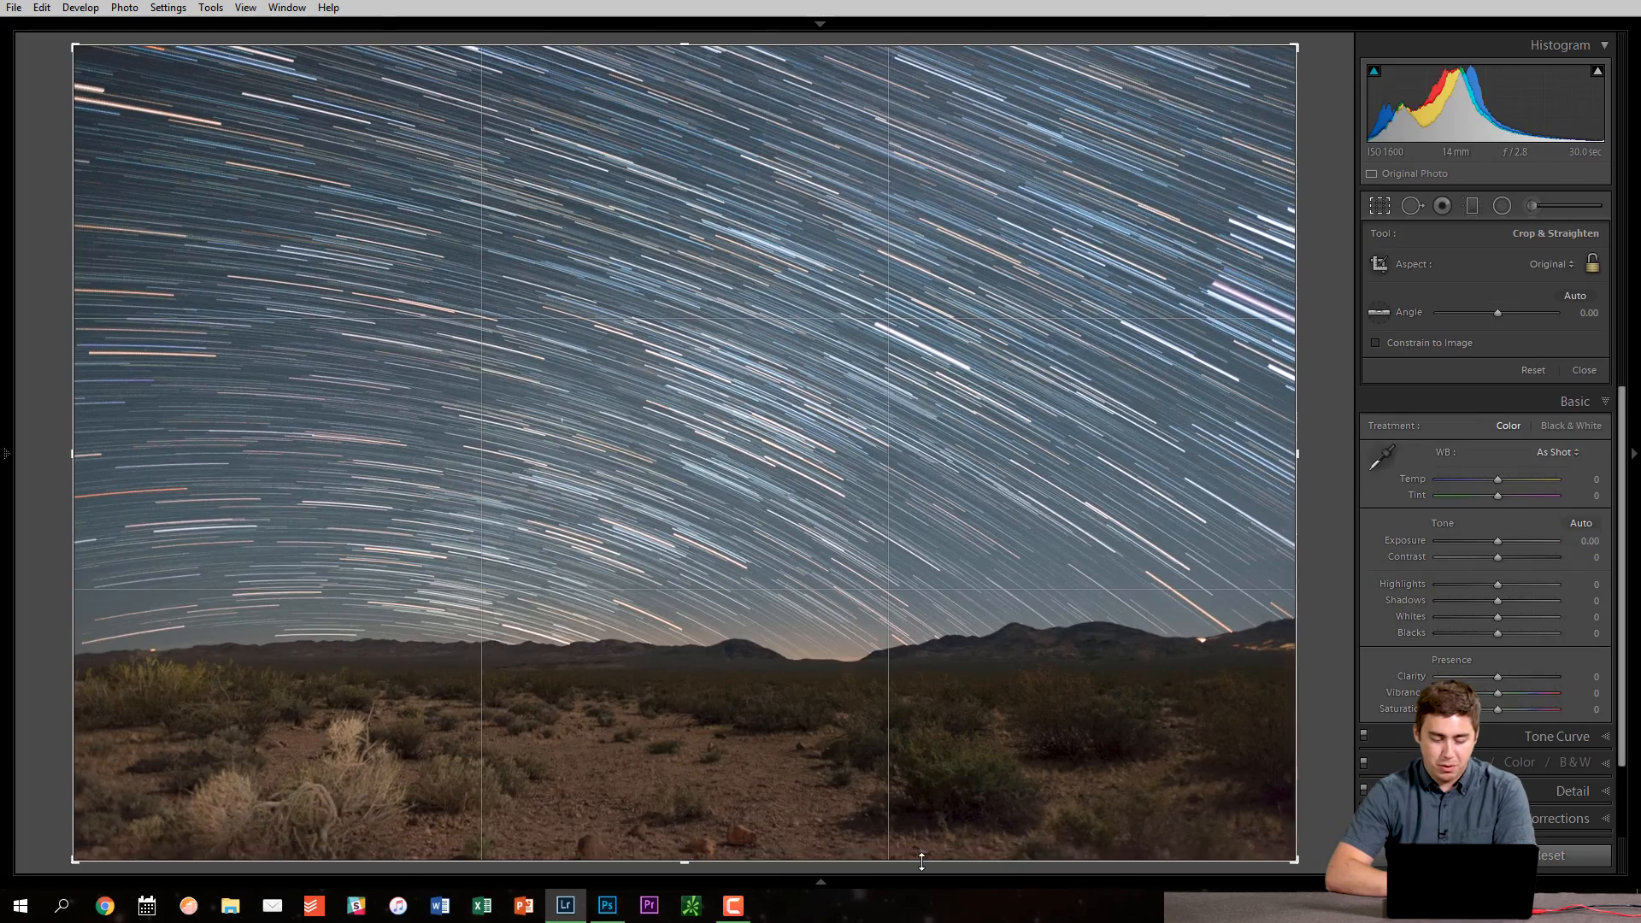
{"action": "left_click", "coordinate": [1583, 369]}
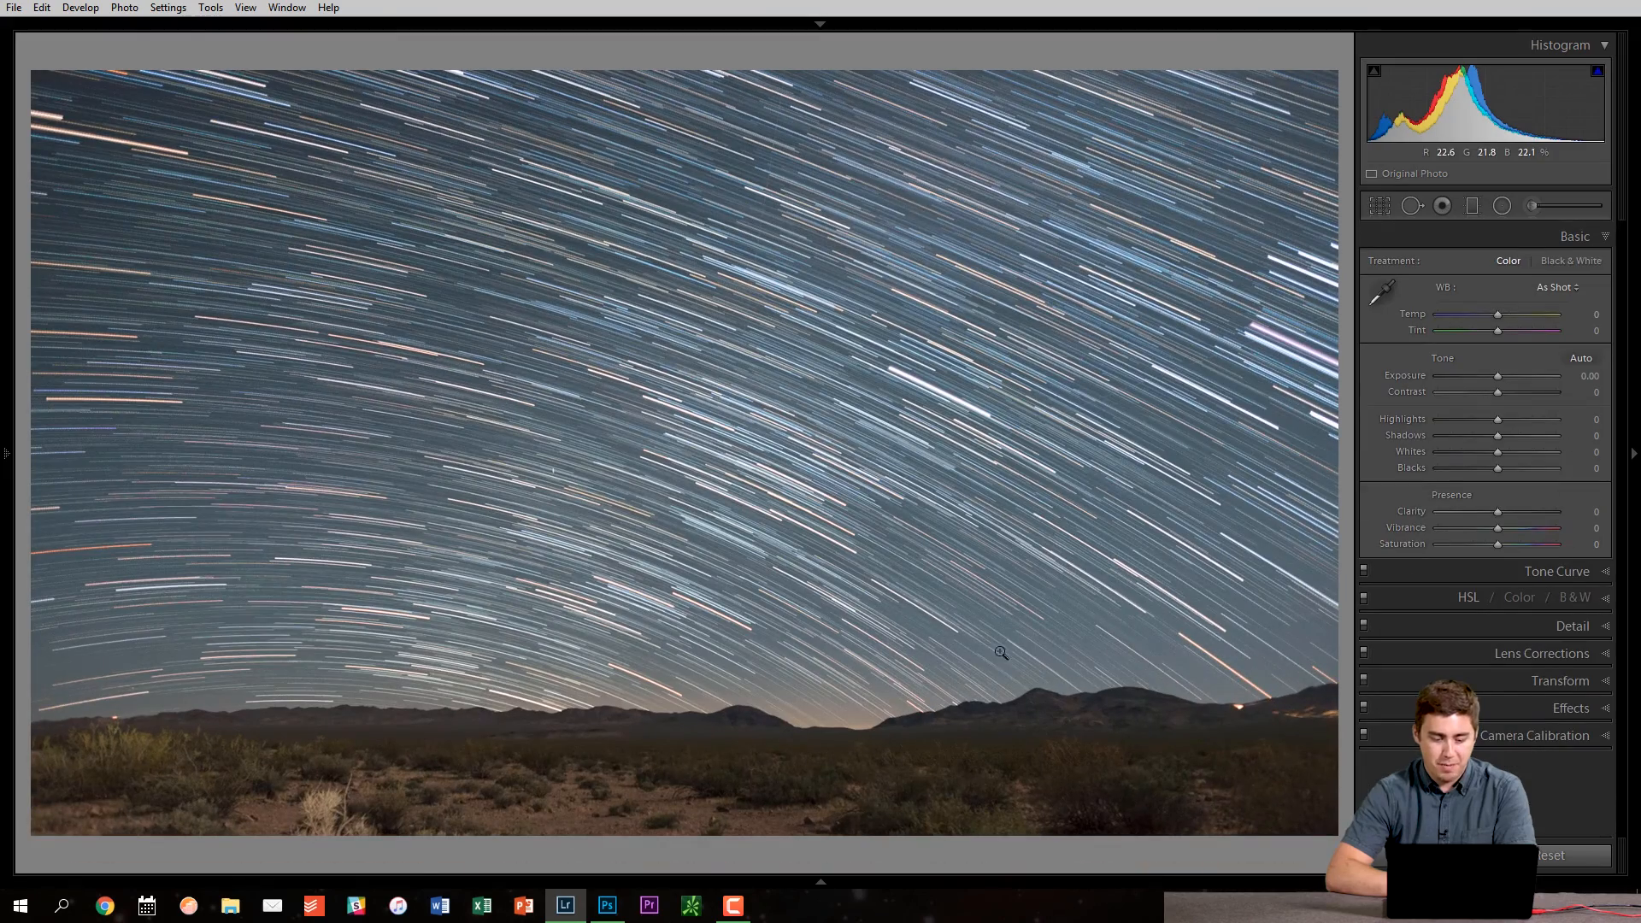